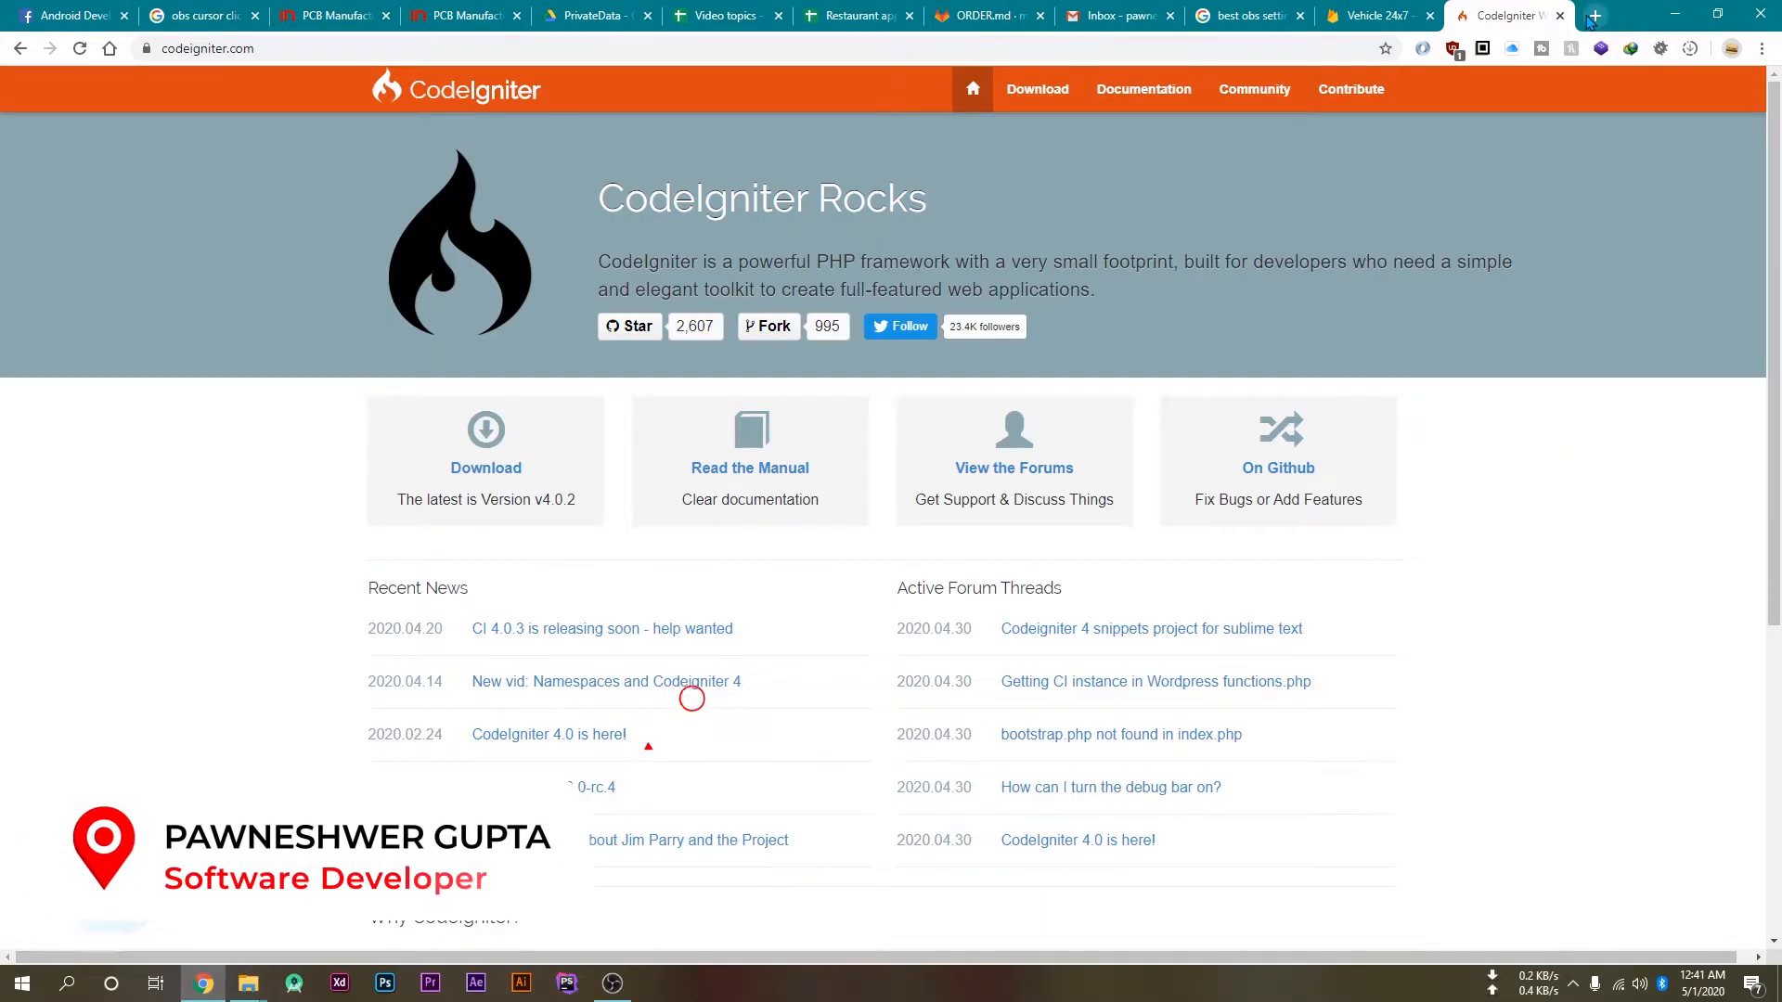
mouse_move(1592, 17)
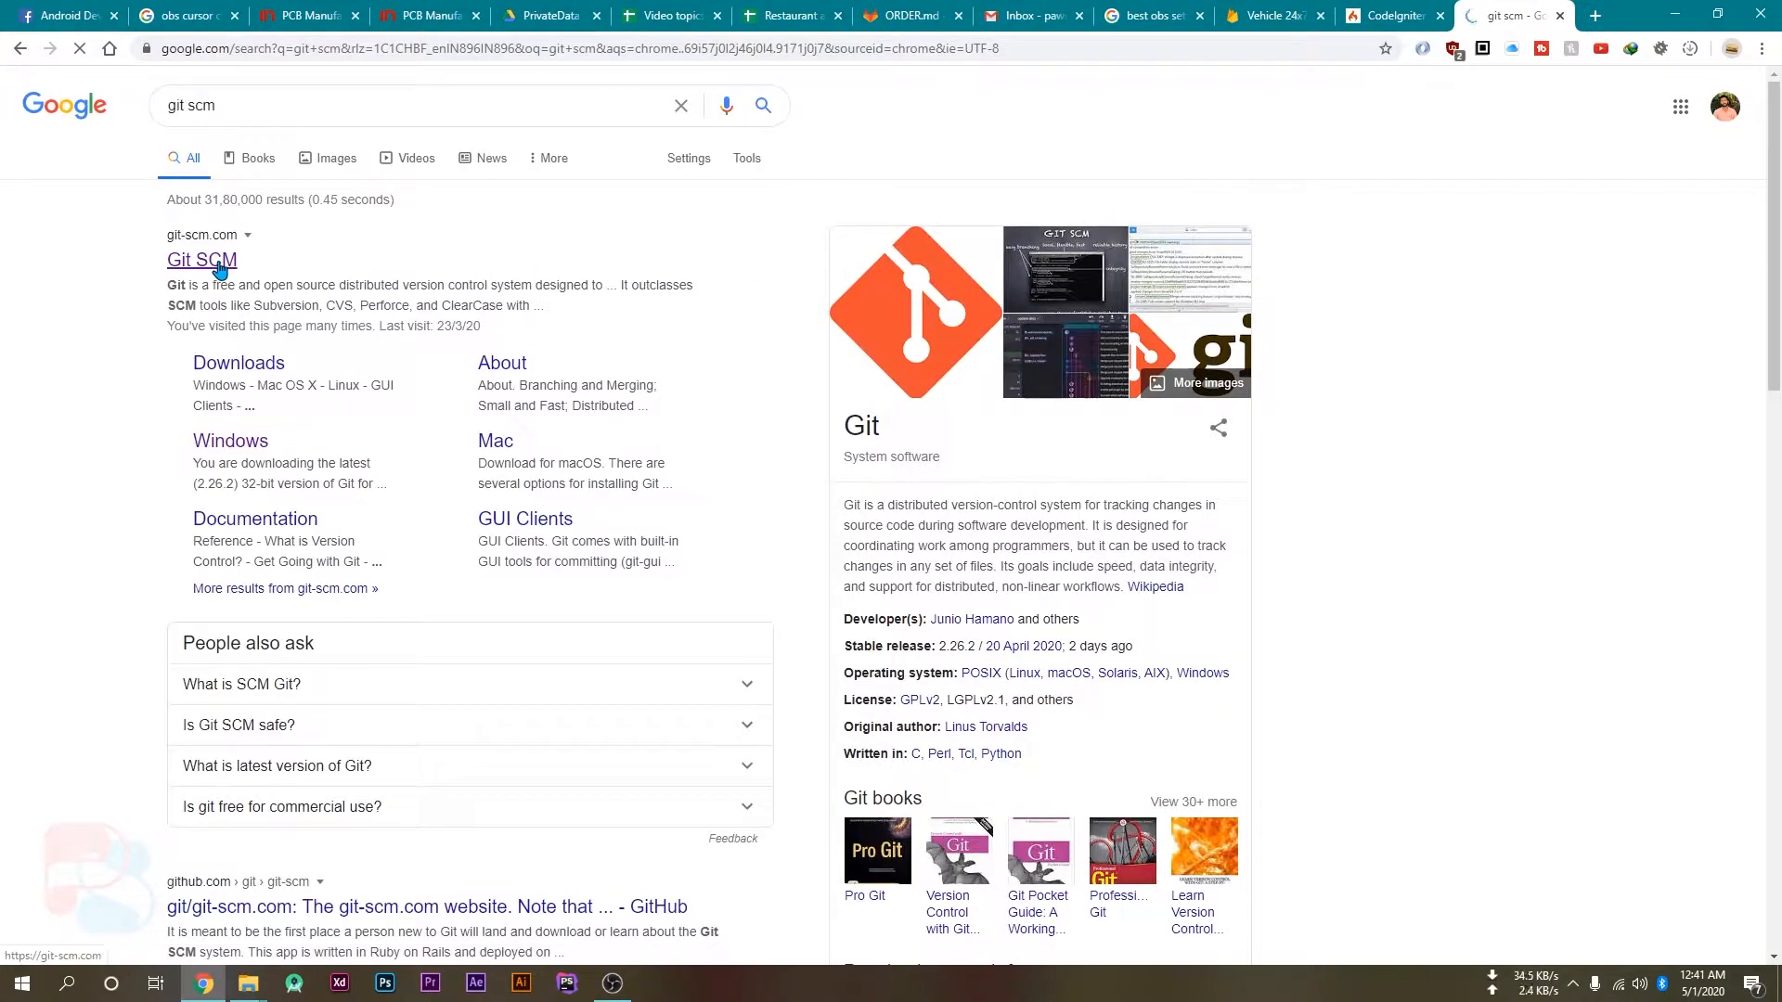
Step: Go to the official git-scm.com site from the 'git scm' search results
click(200, 260)
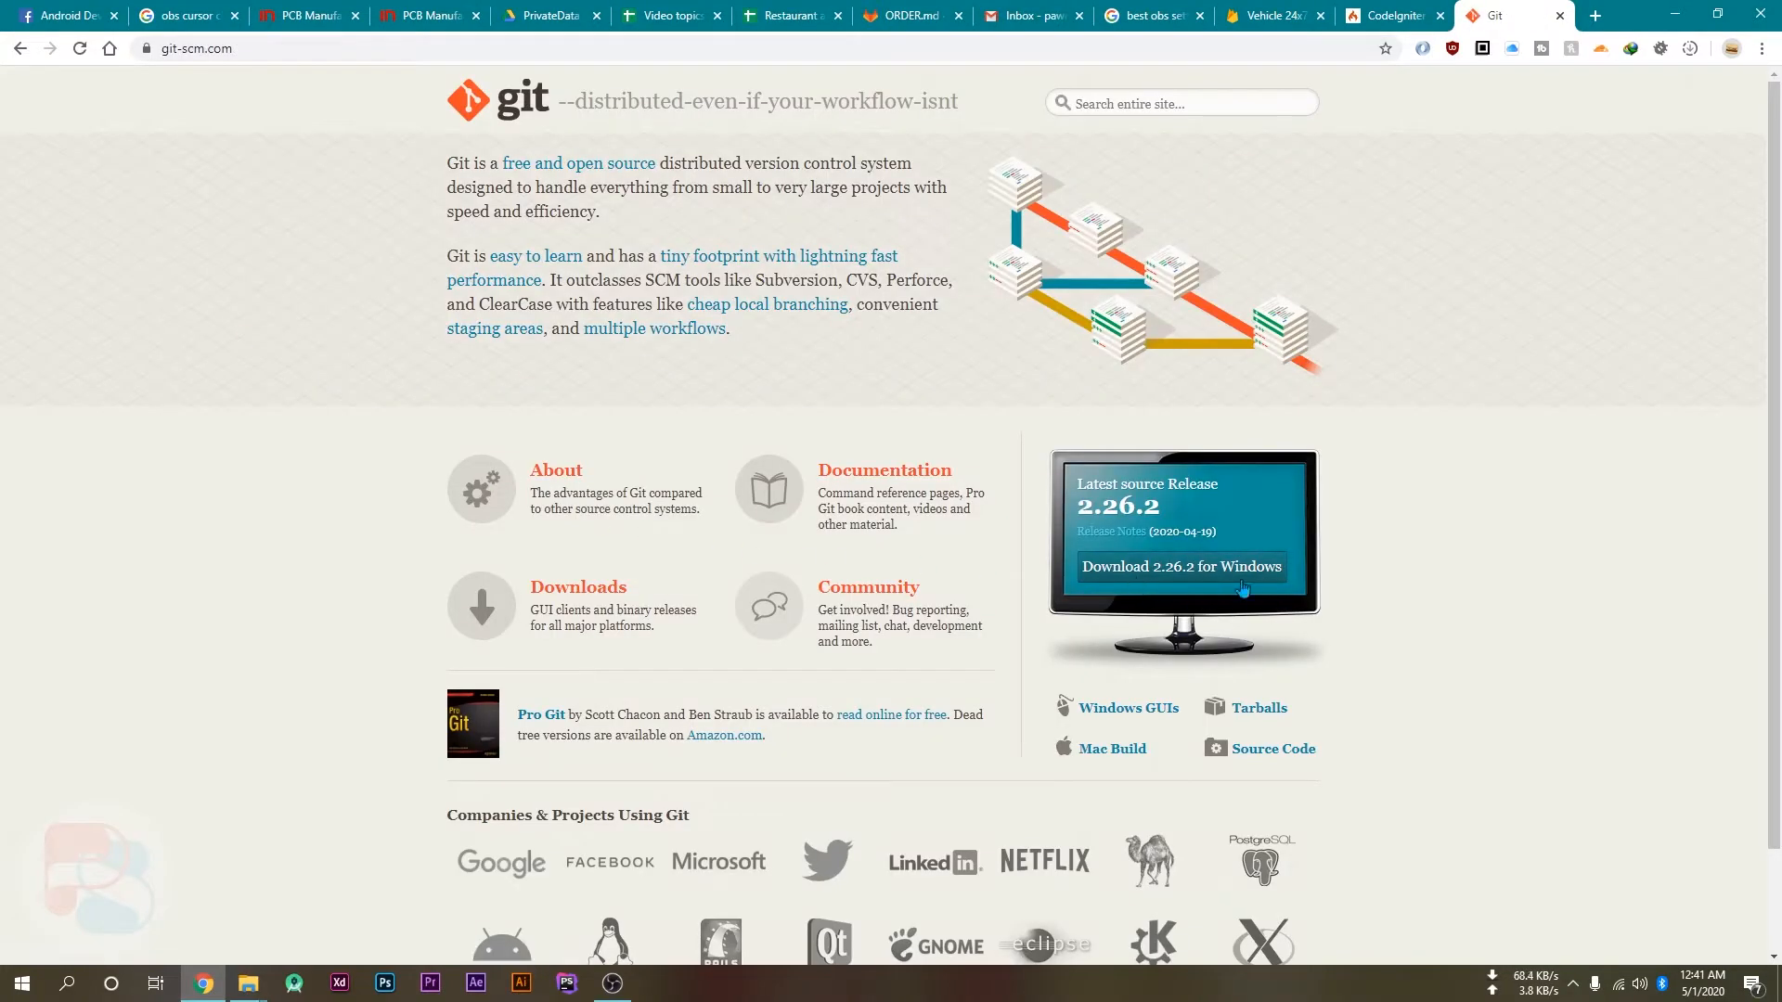
mouse_move(1233, 579)
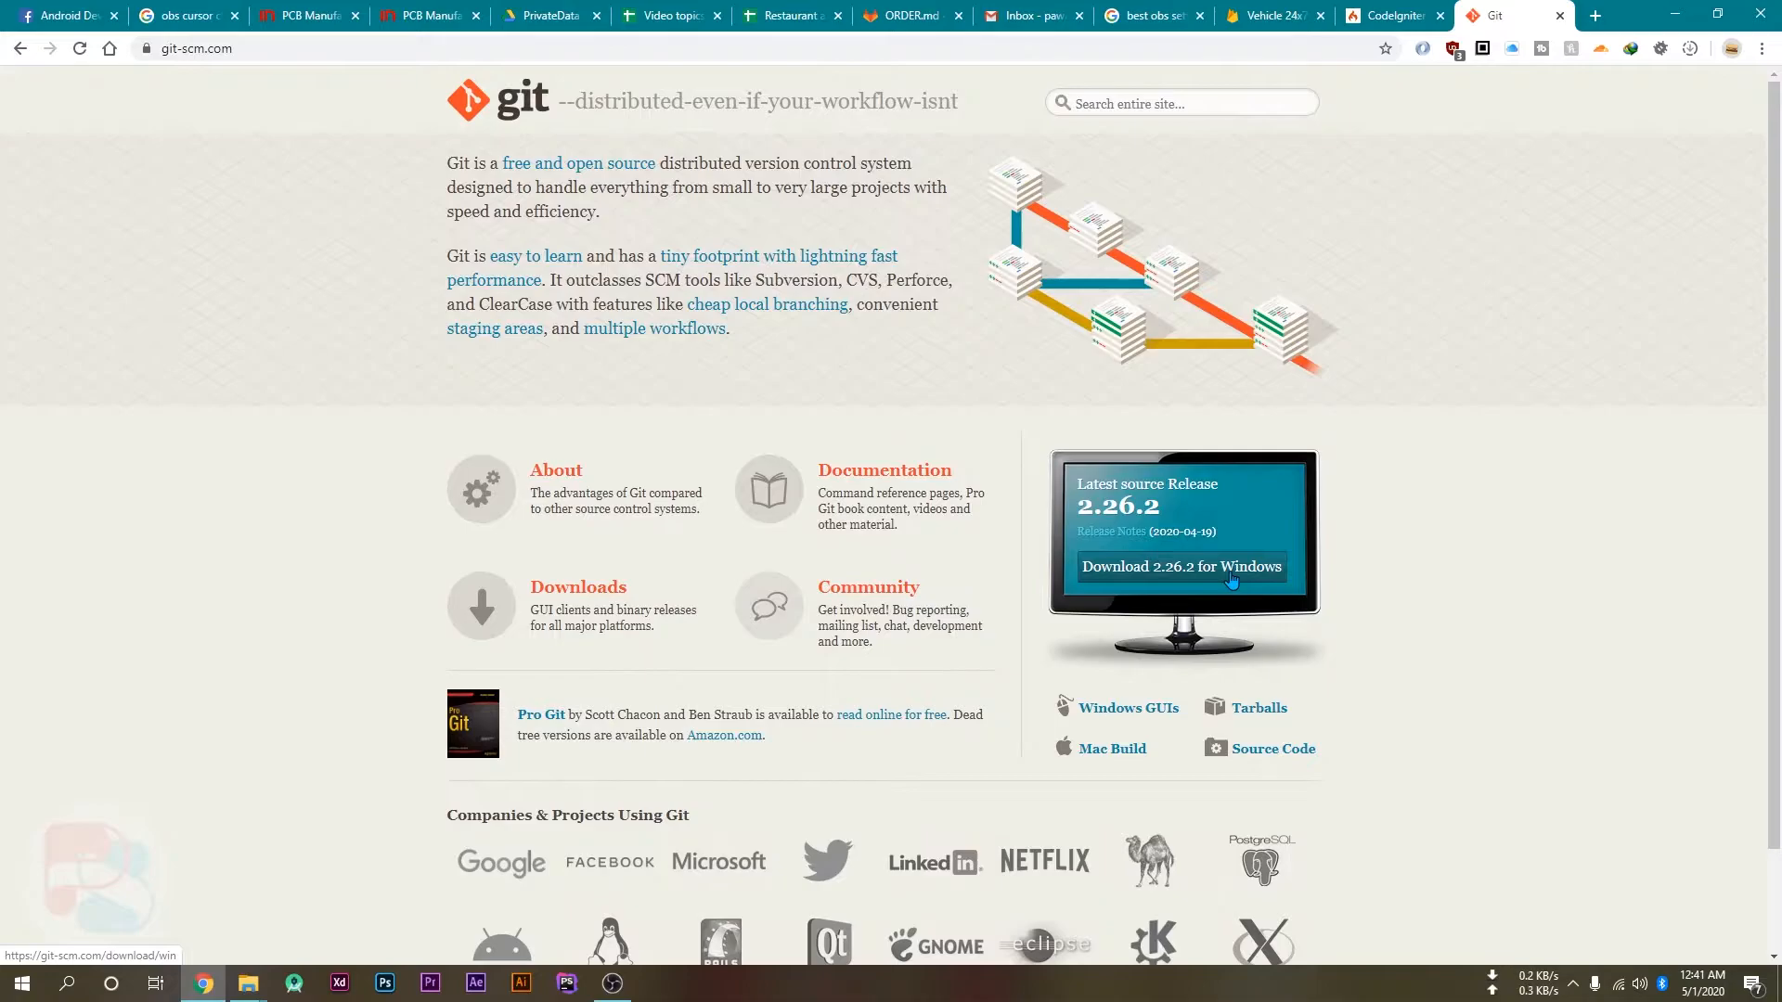
mouse_move(1229, 581)
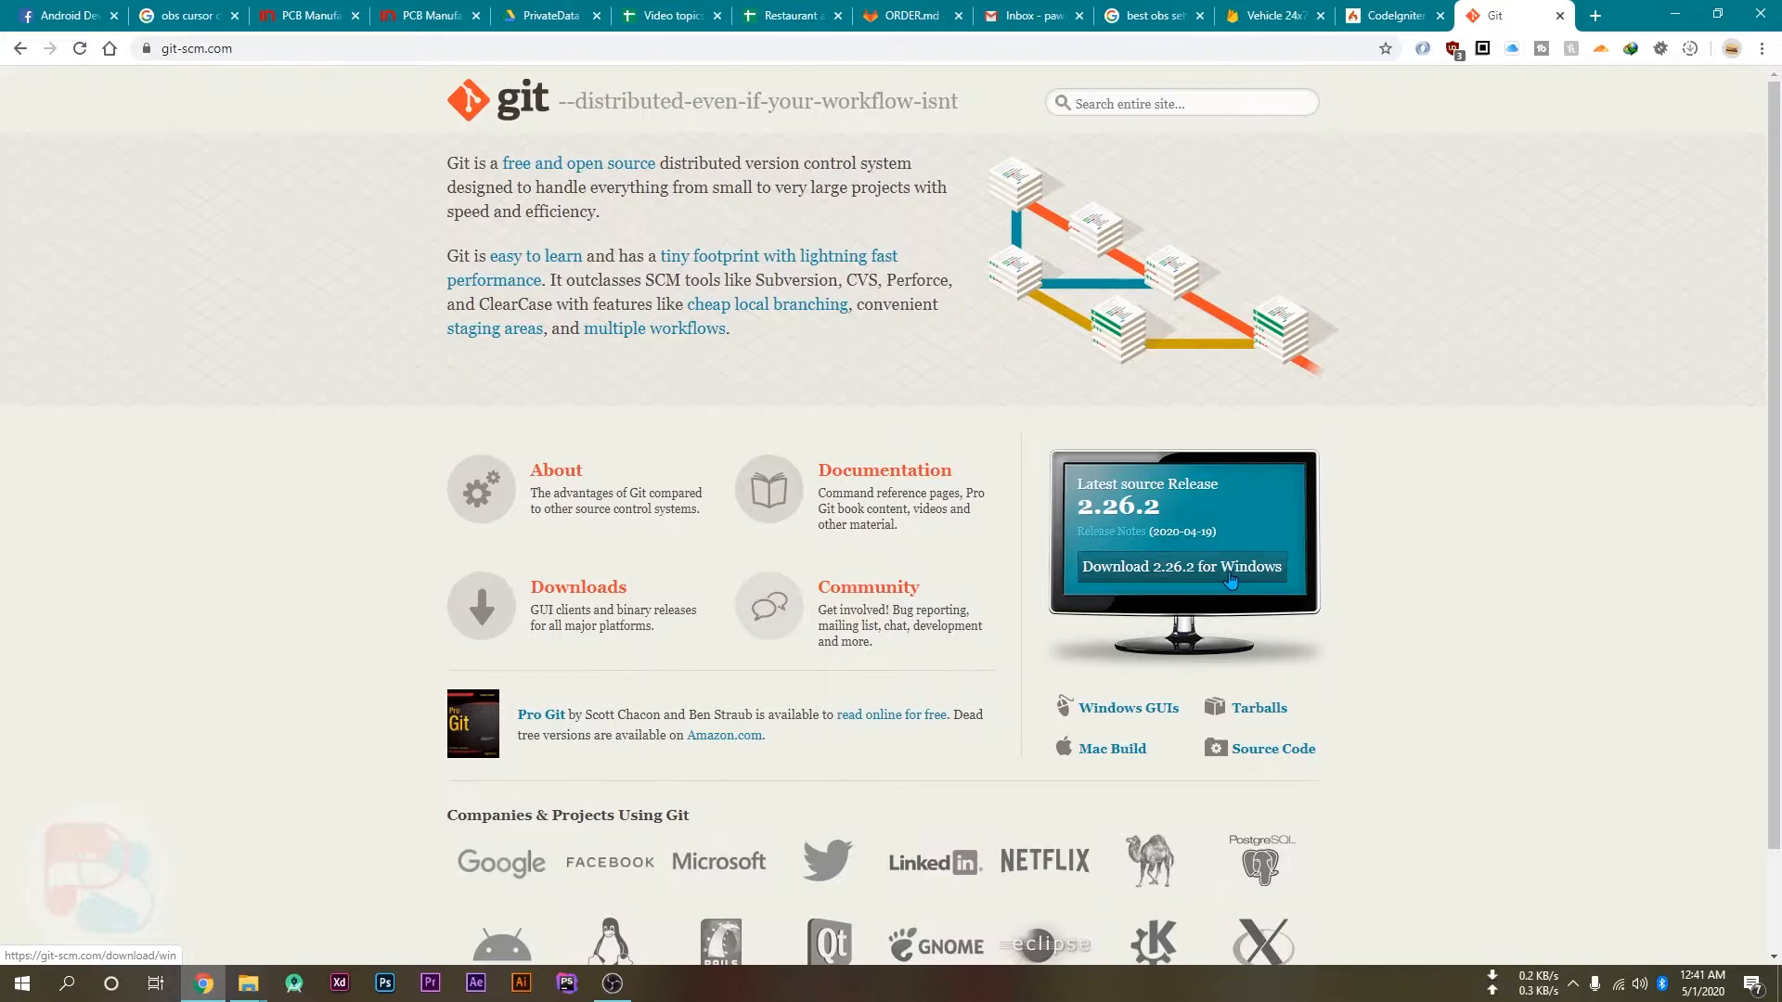
mouse_move(251, 997)
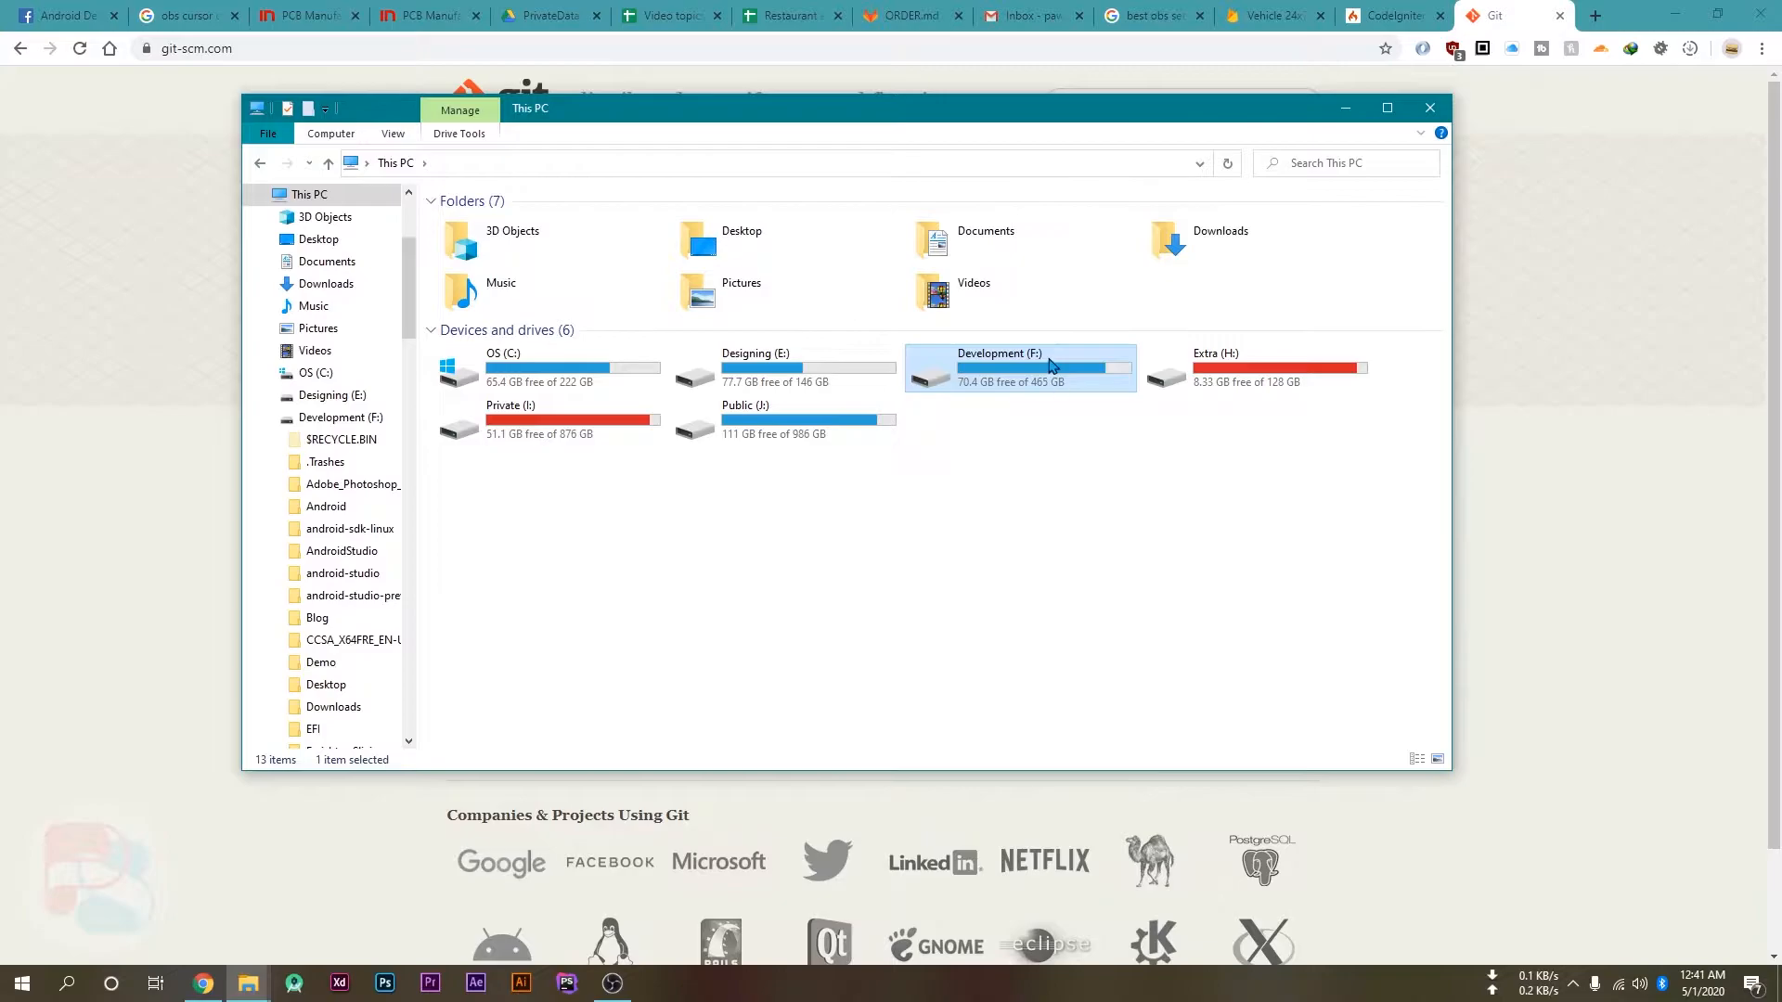
Step: Launch Git Bash Here in F:\Web\Youtube, then return to the CodeIgniter site
double_click(1019, 368)
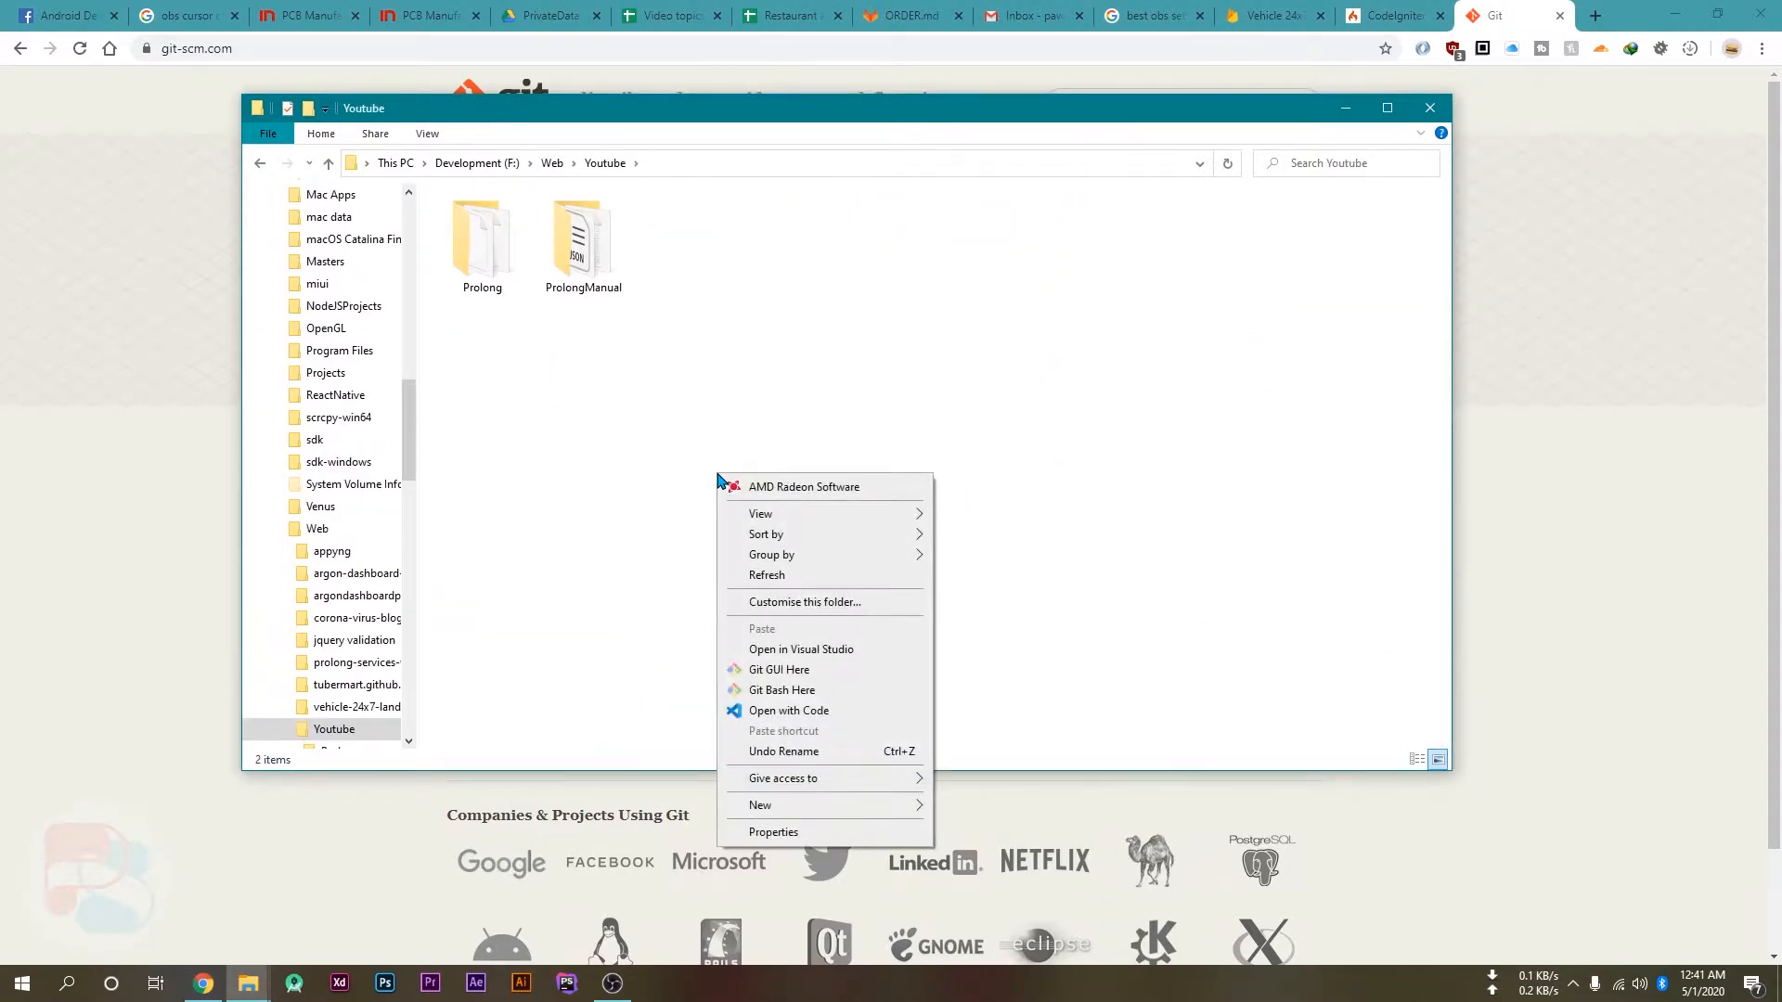
click(584, 585)
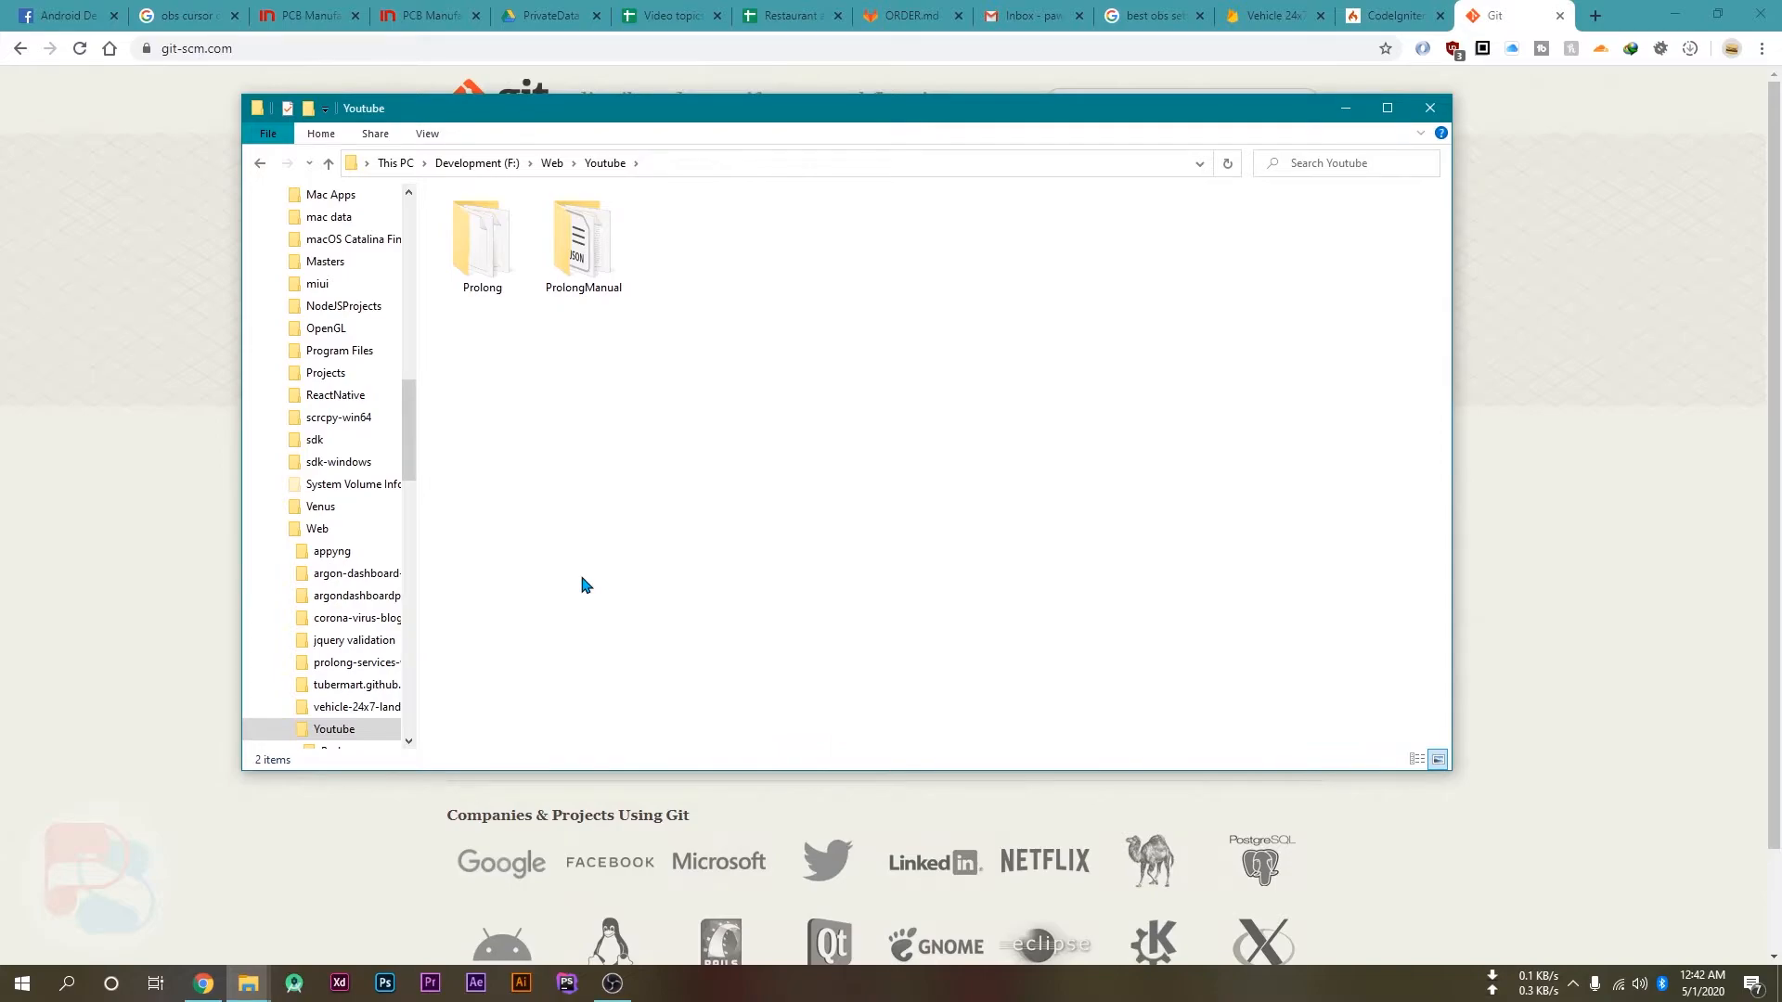
right_click(581, 585)
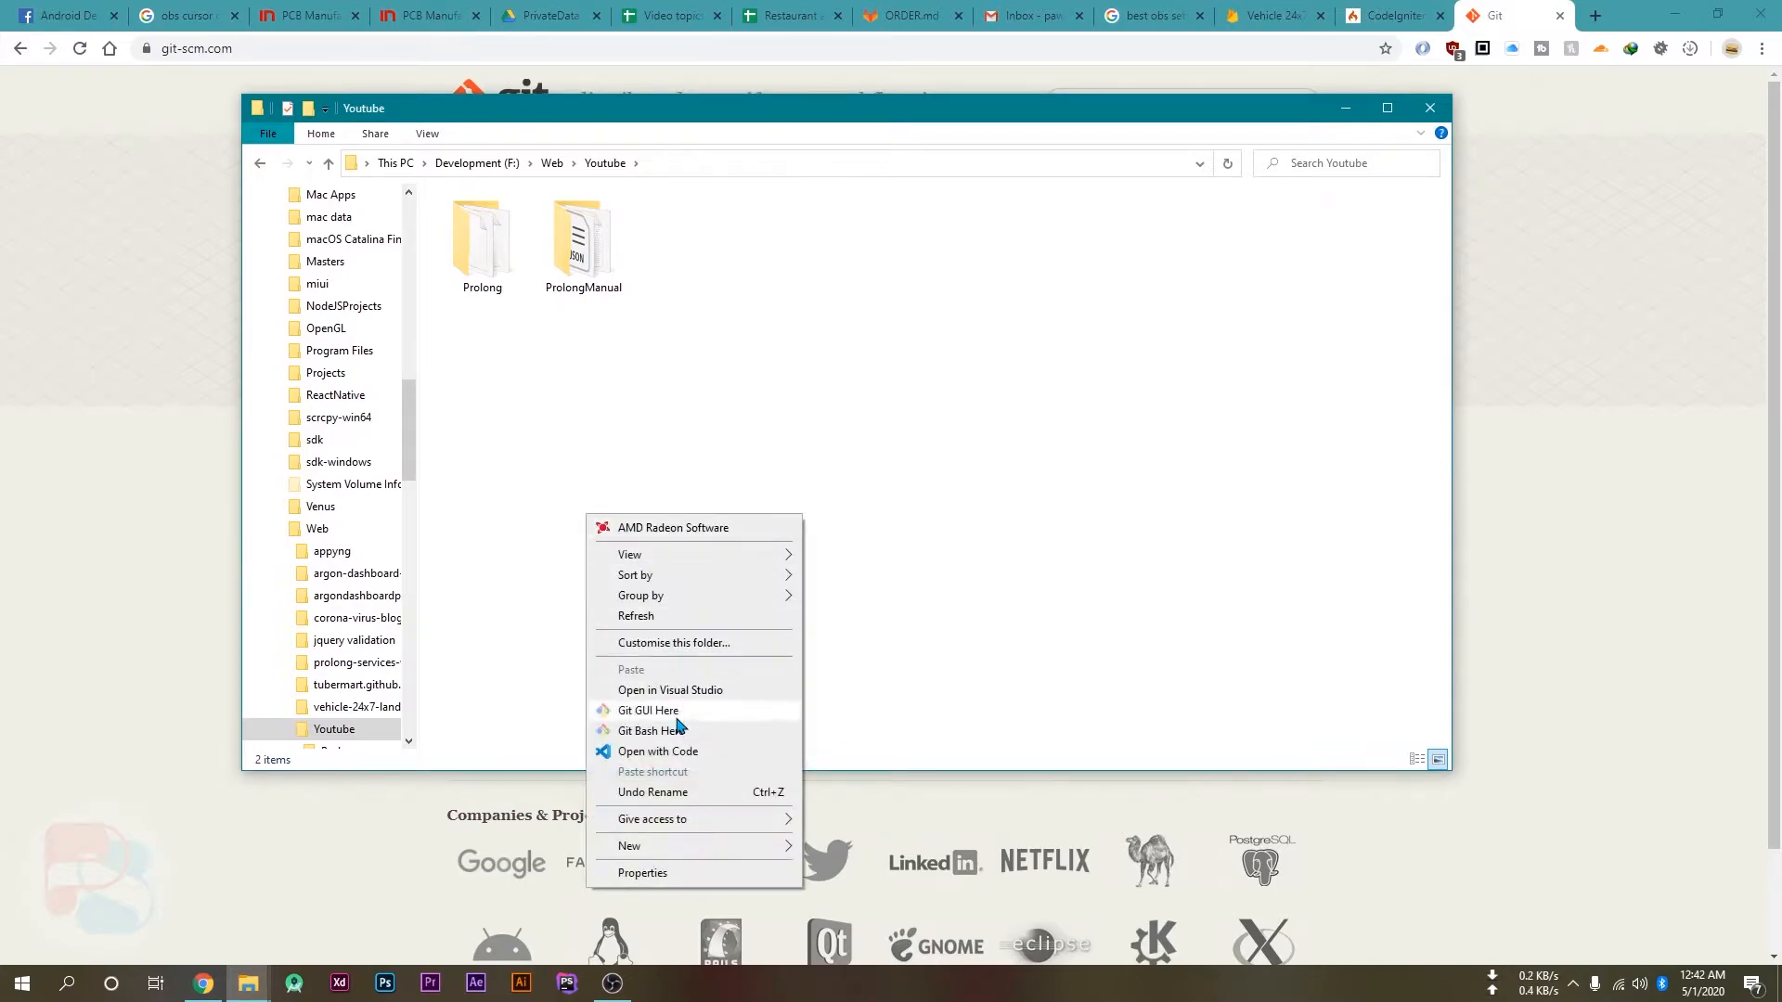
mouse_move(693, 731)
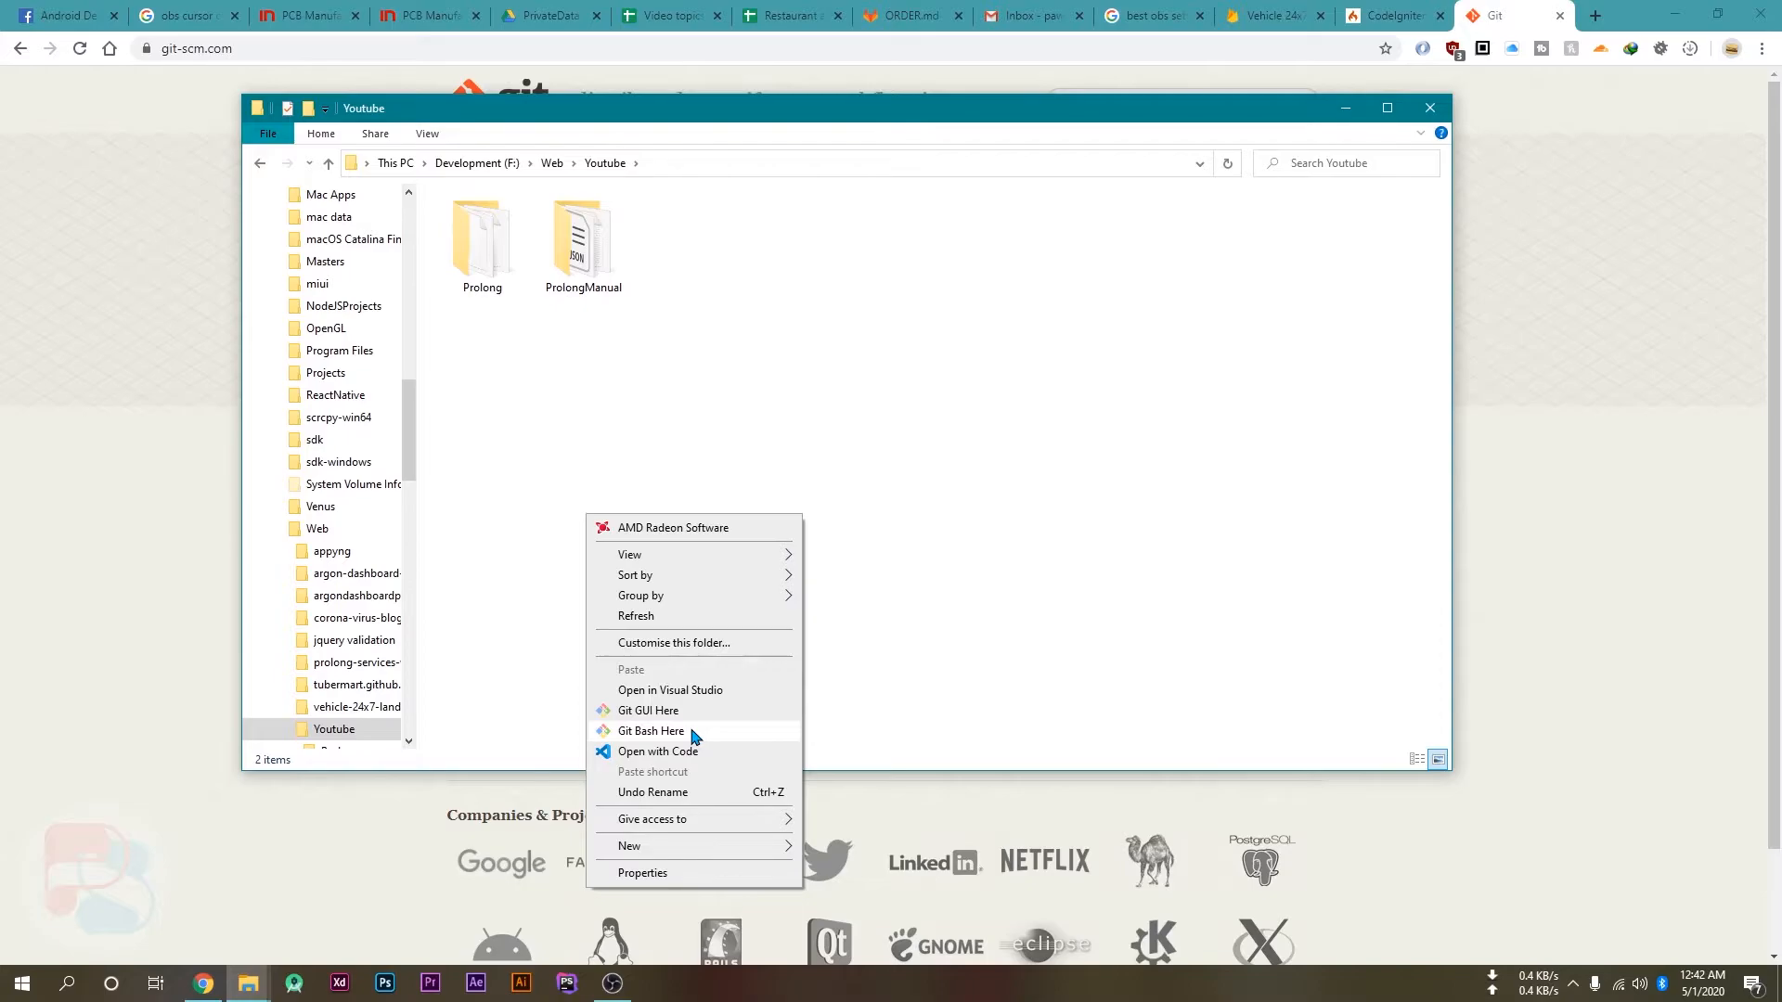
click(650, 731)
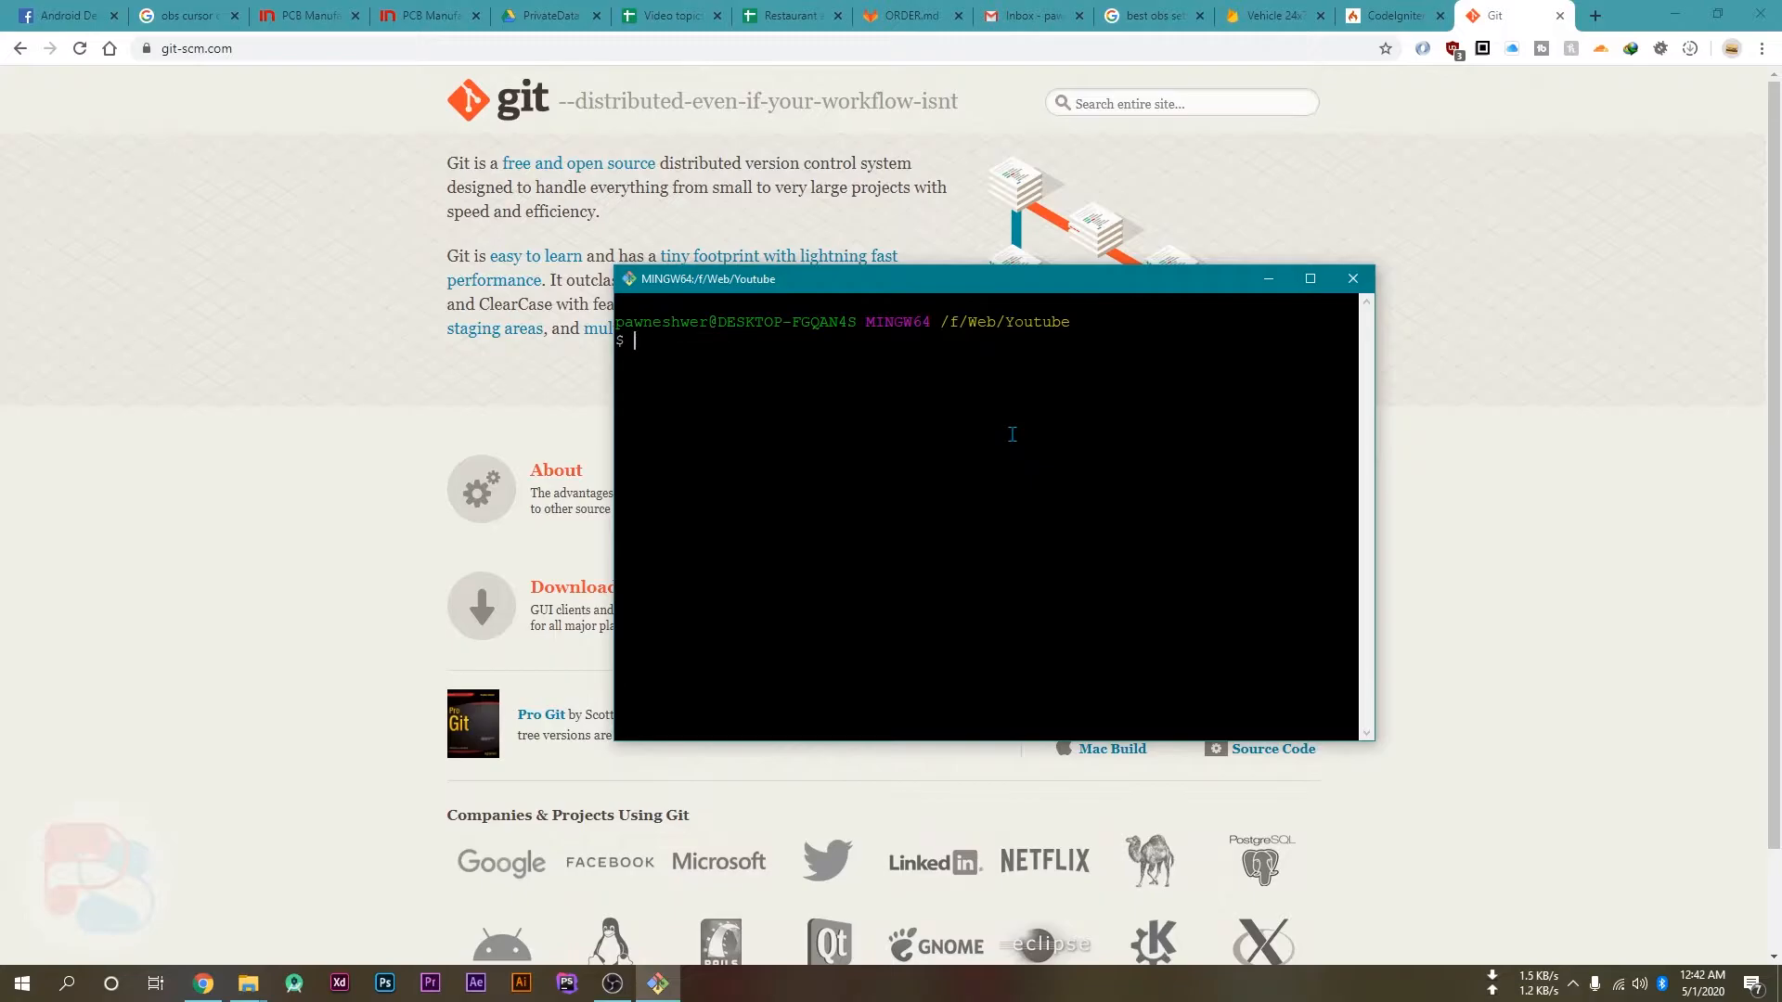
click(1390, 15)
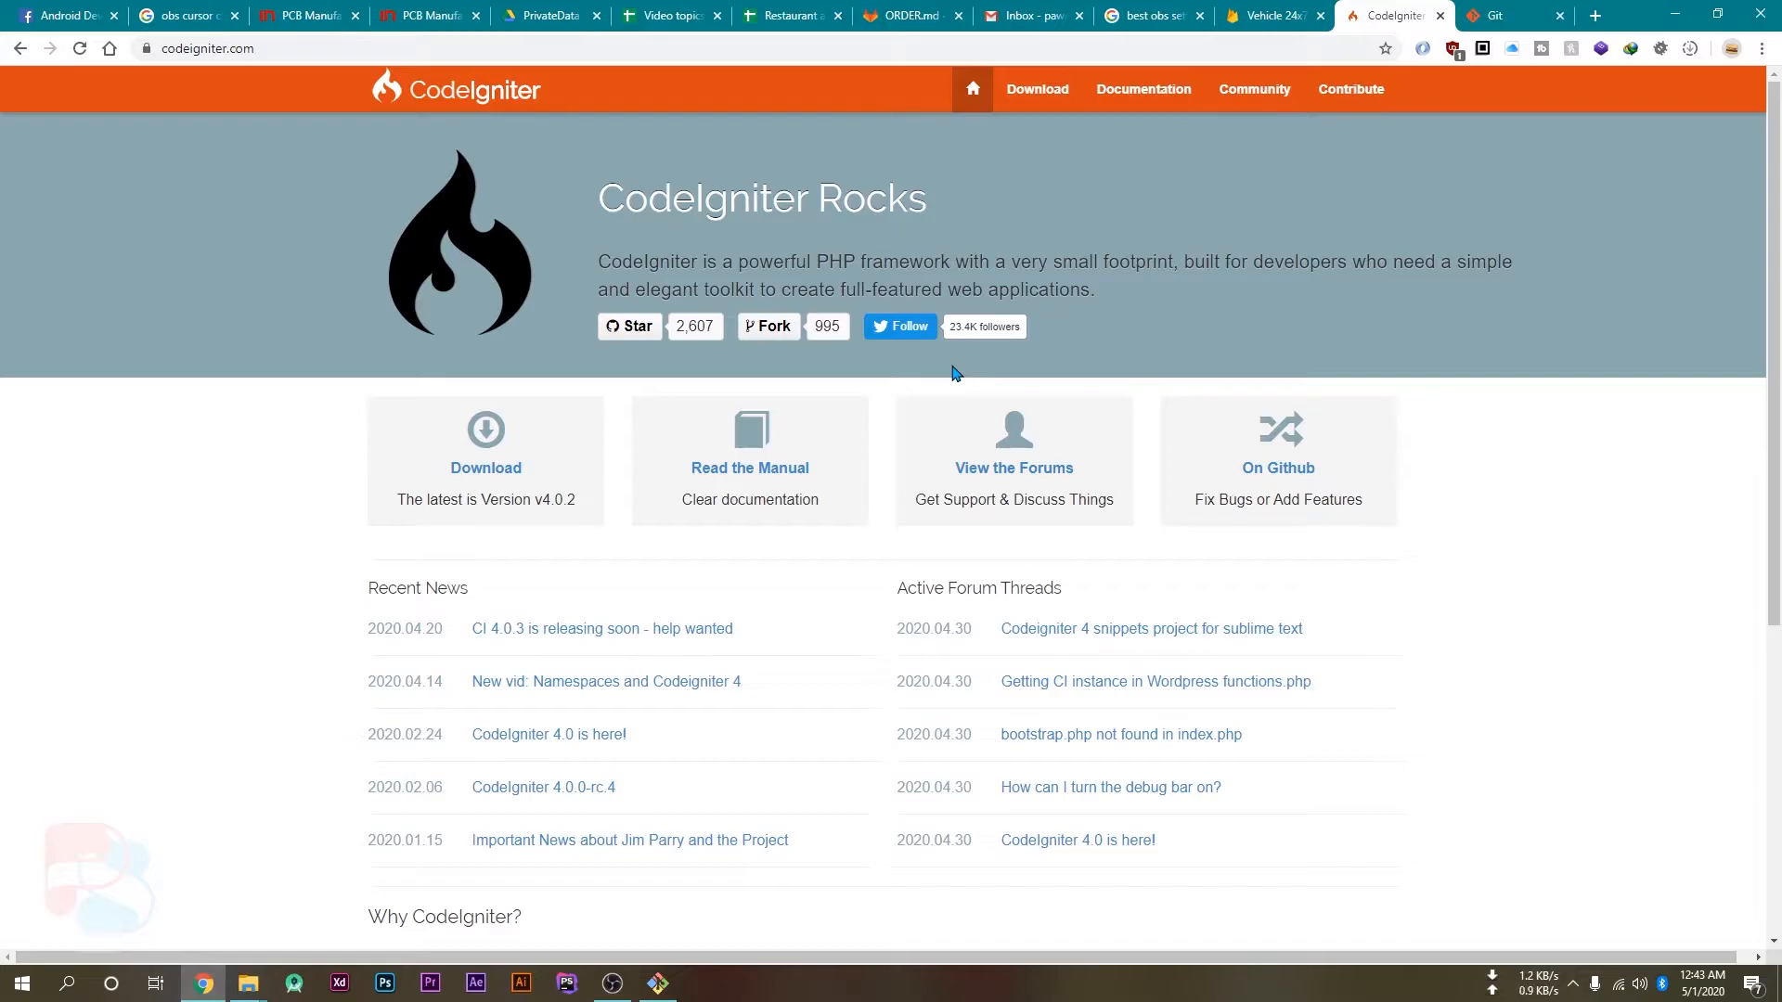
mouse_move(171, 73)
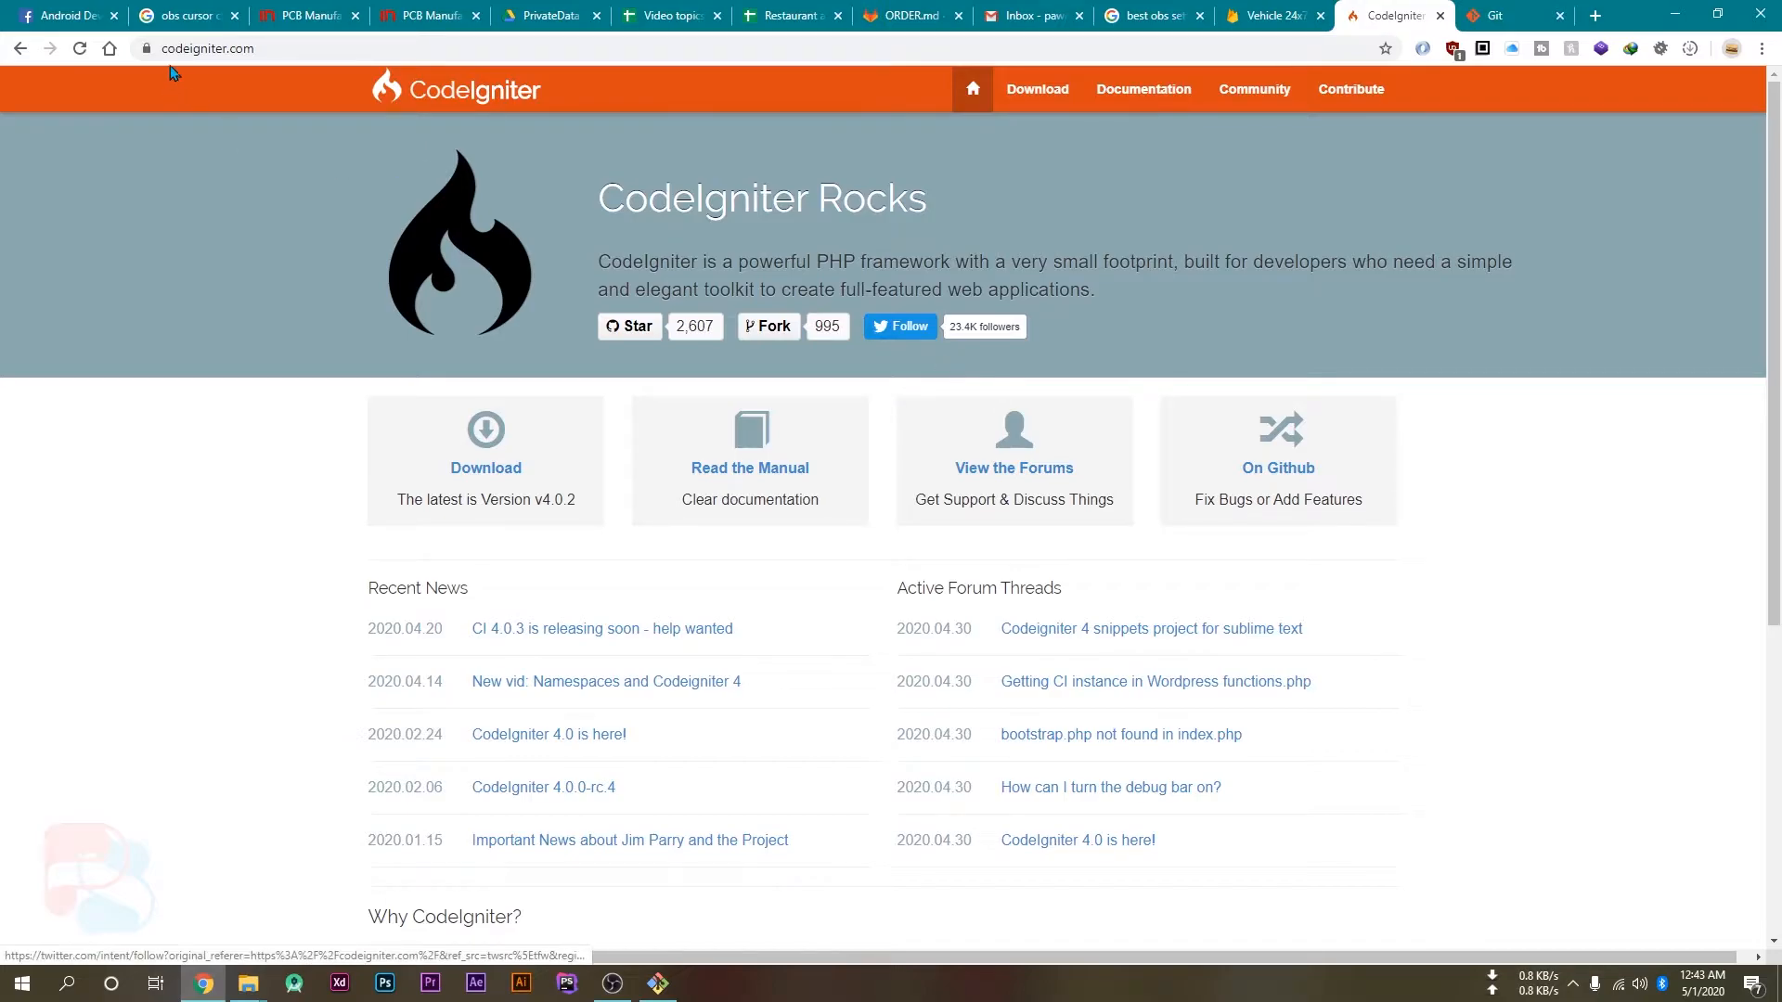
Step: Reach the CodeIgniter 4 online user guide via Download and Documentation
click(1036, 89)
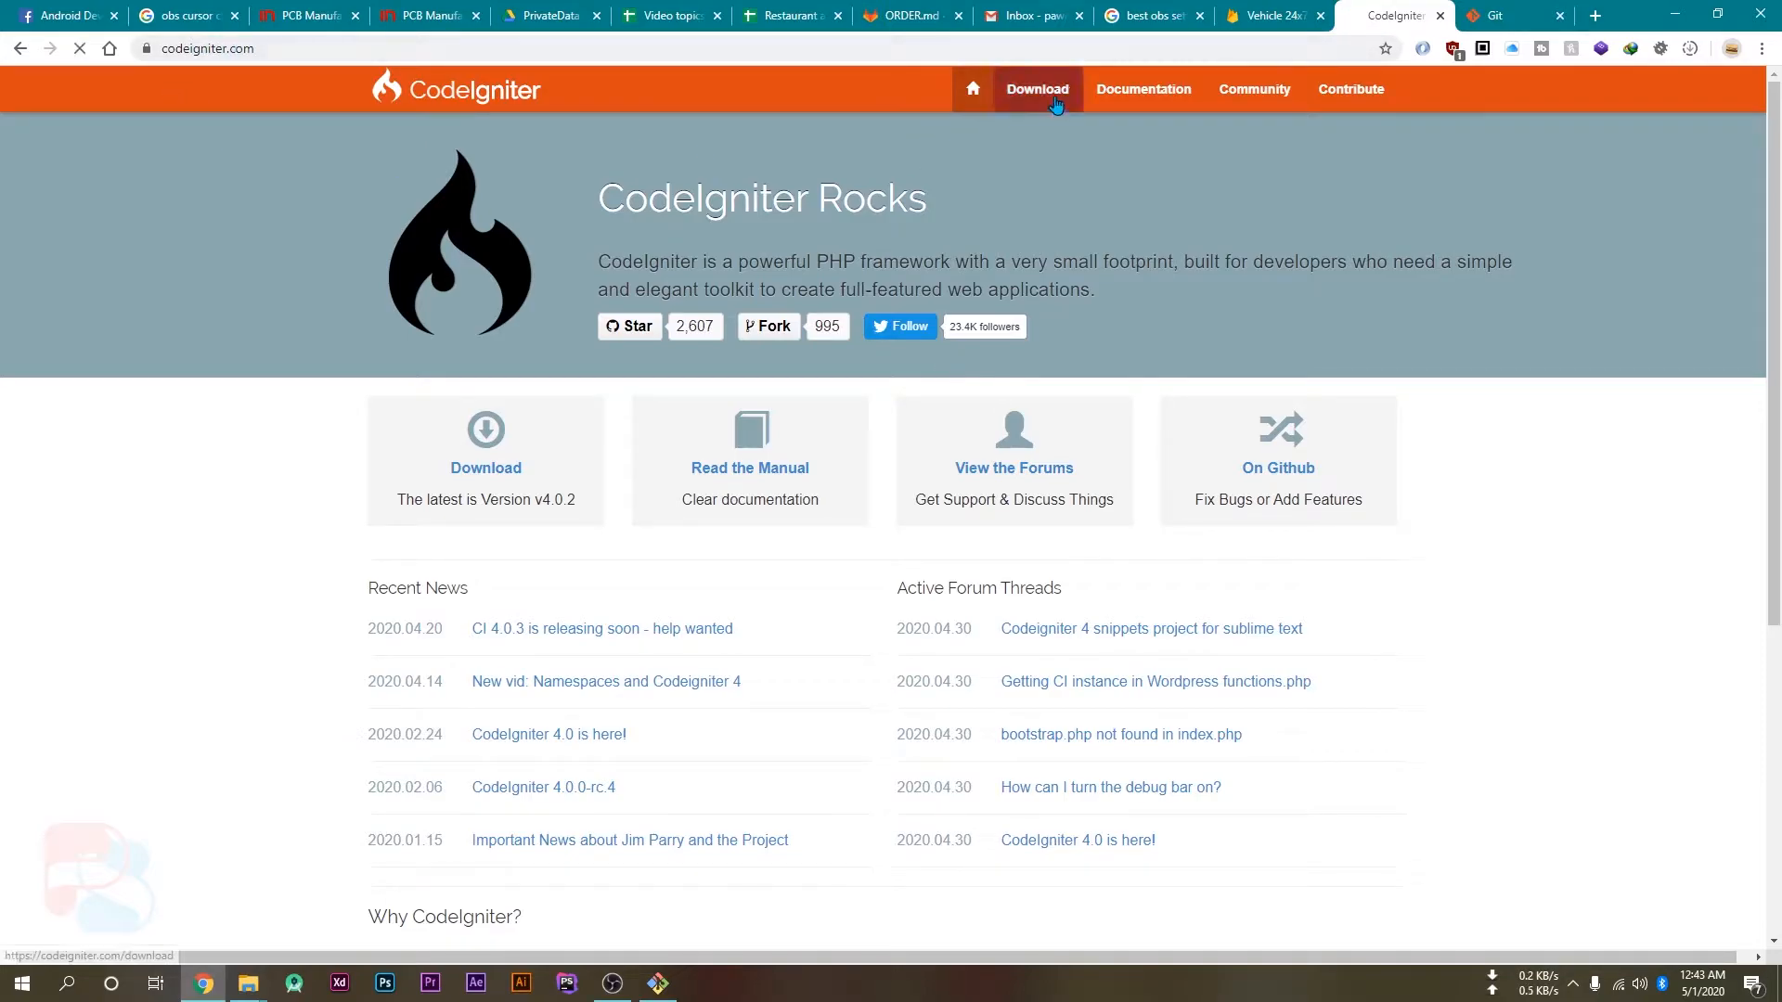
click(1036, 89)
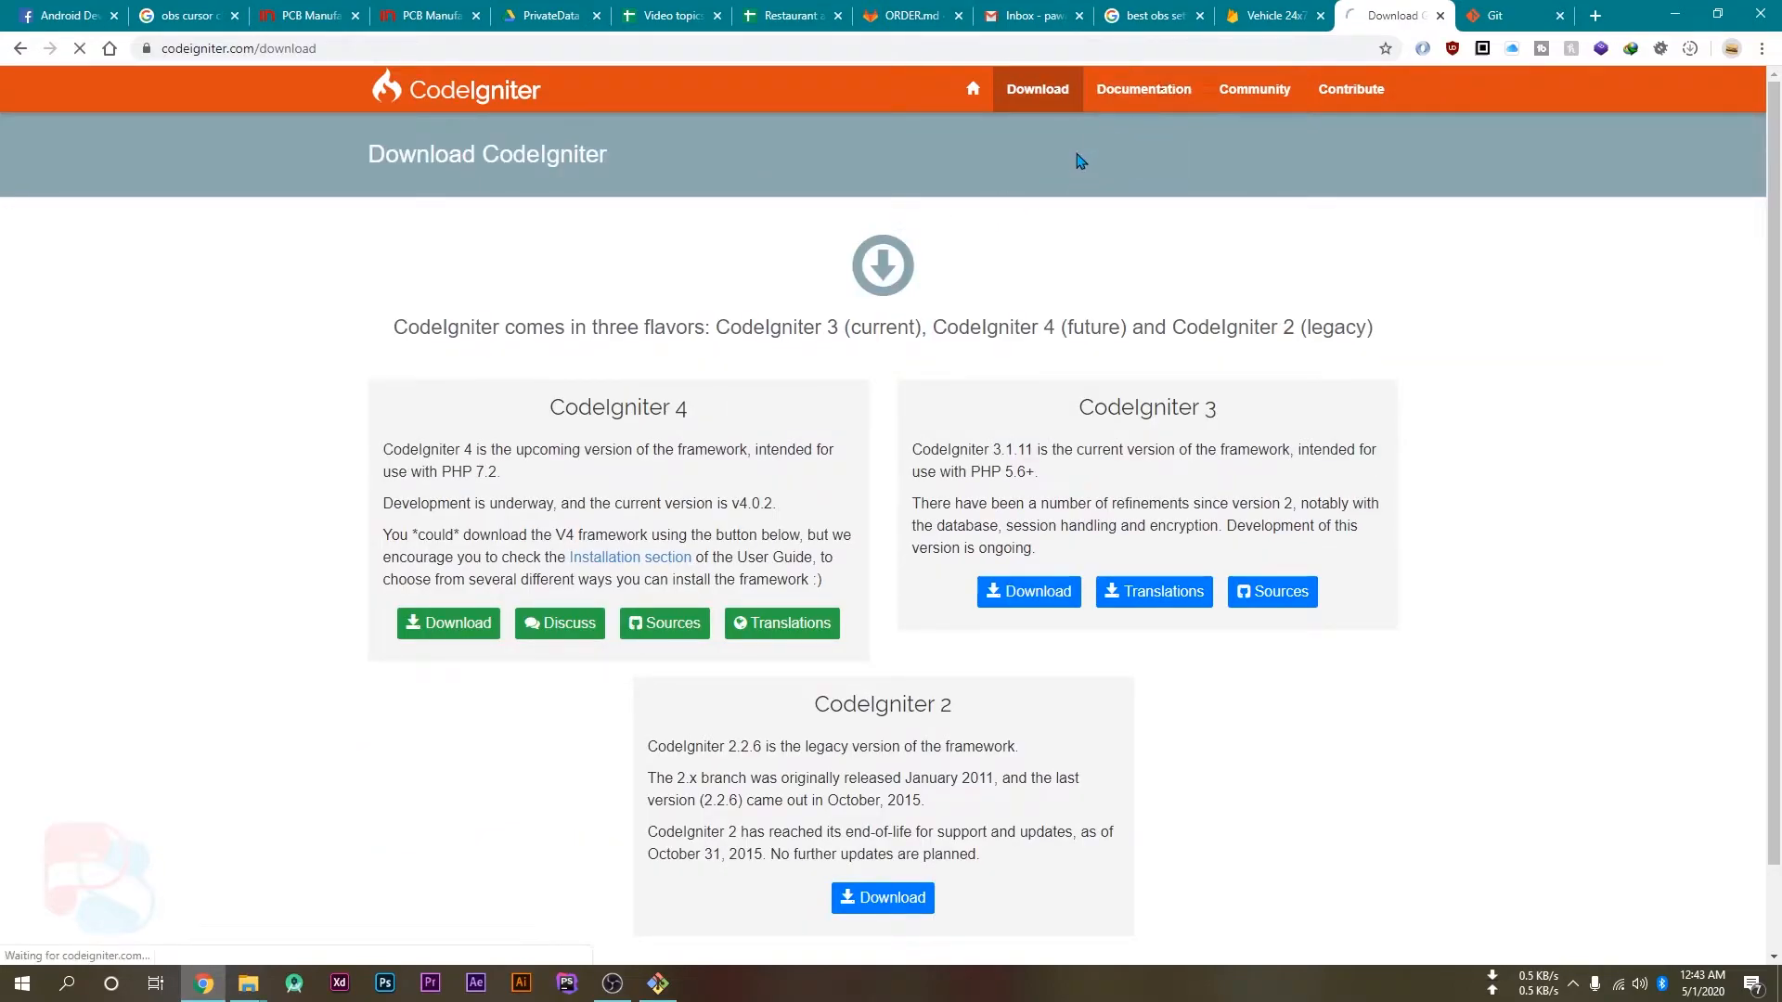
click(1141, 89)
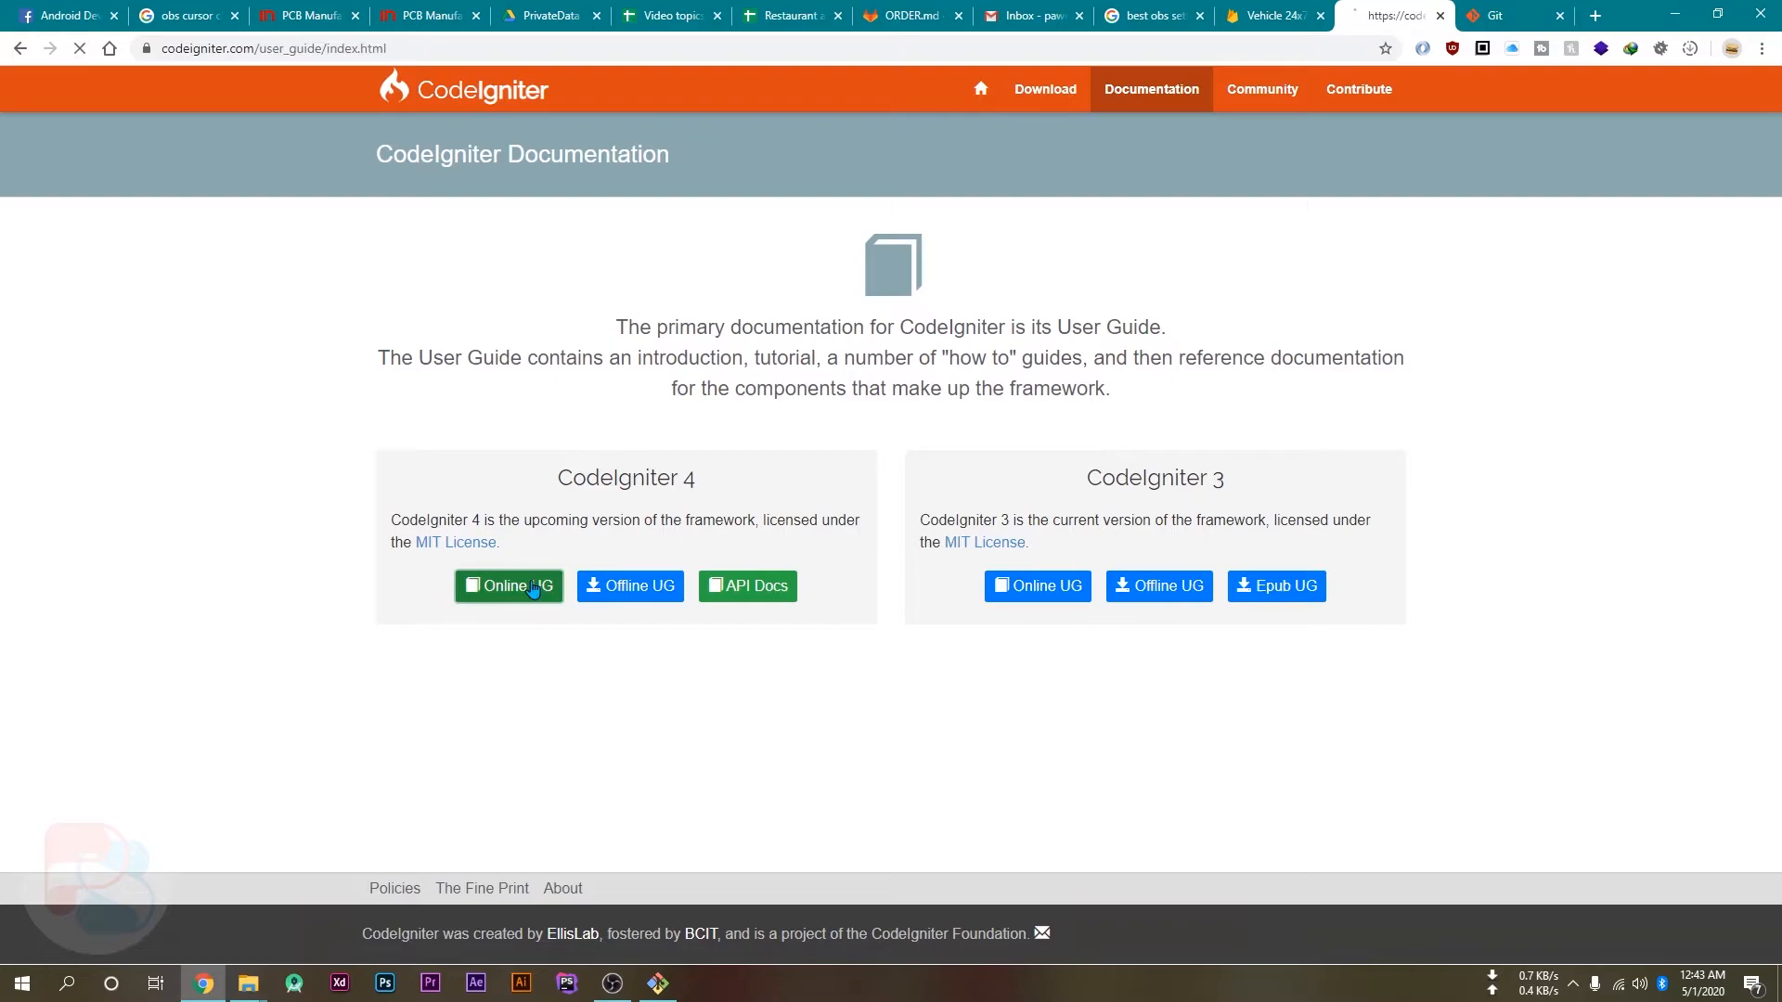
click(509, 585)
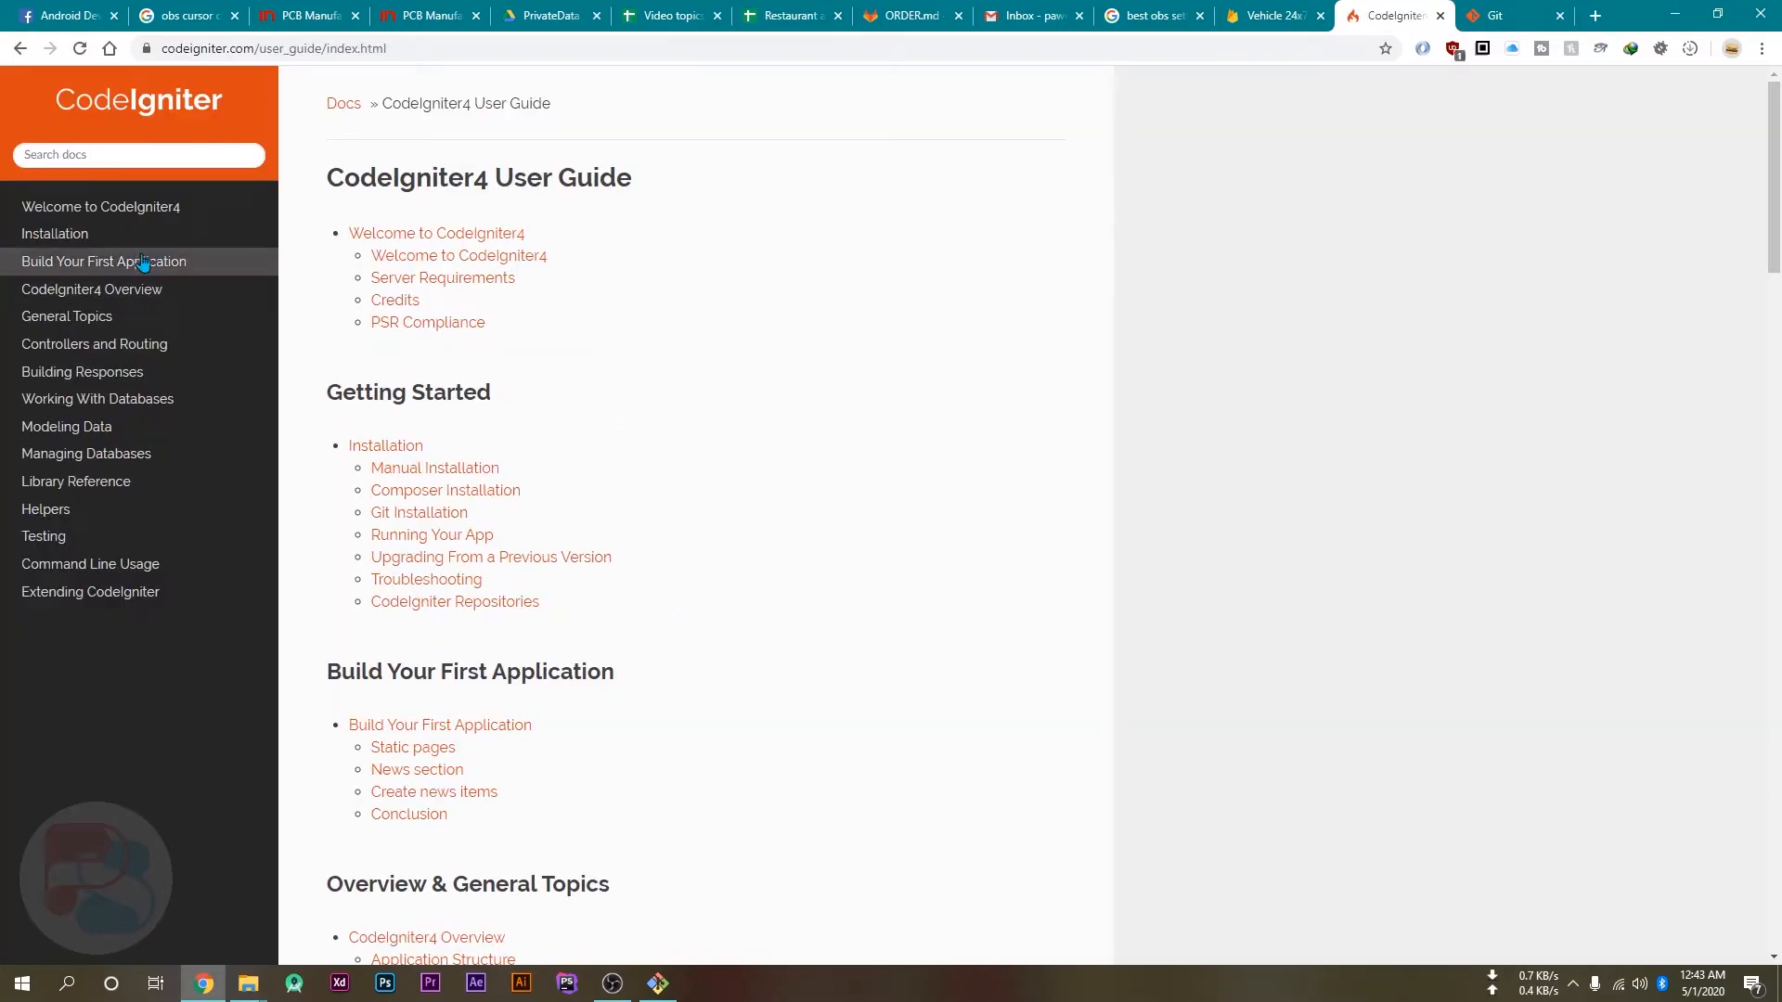
Step: Select the CodeIgniter4 repository URL on the Git Installation page
click(54, 234)
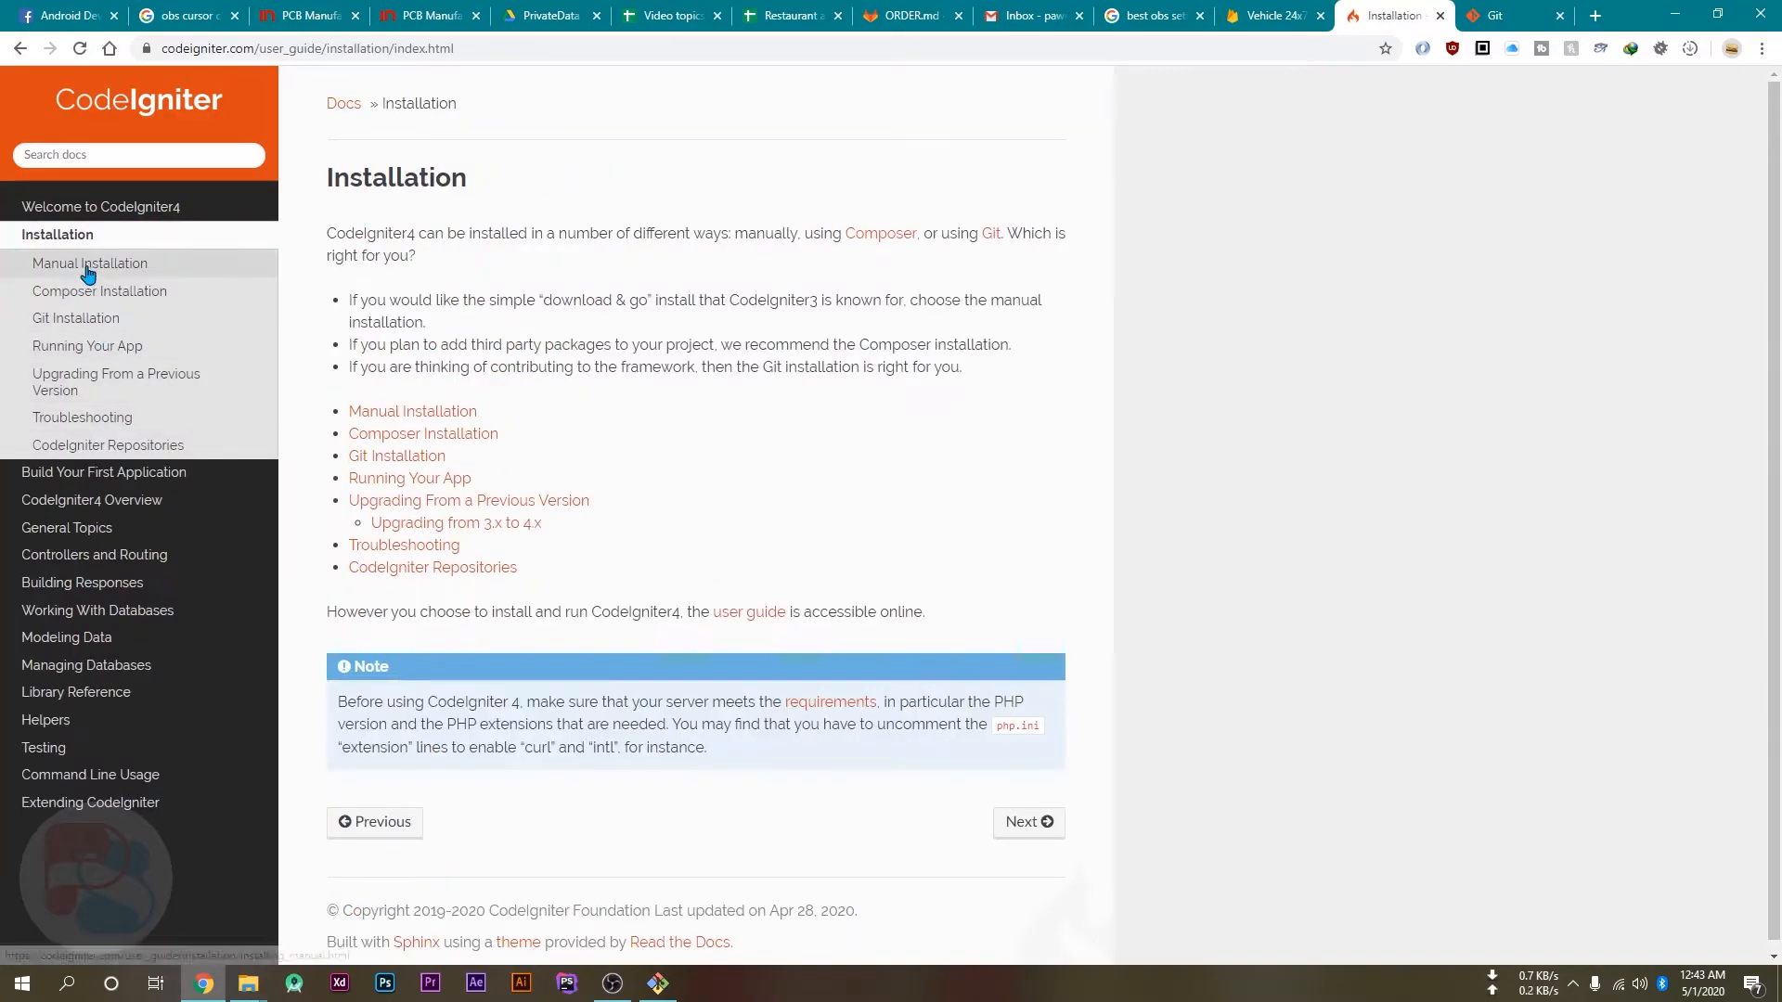
click(76, 317)
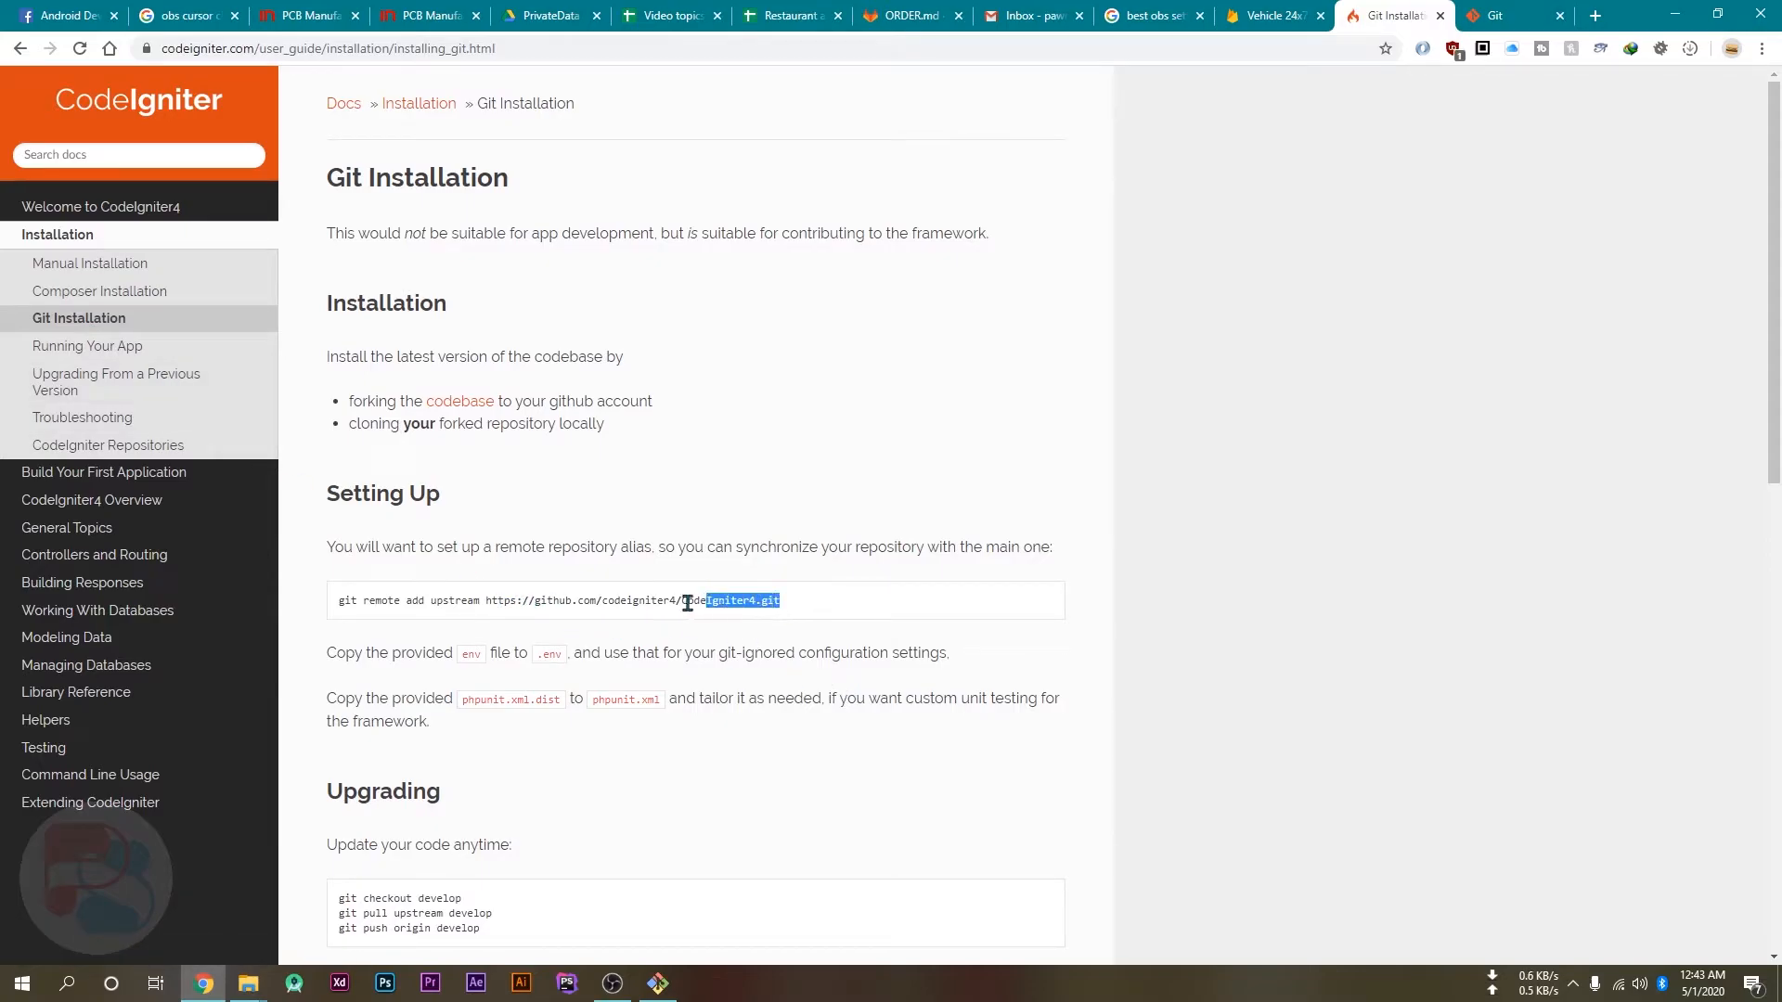
drag(685, 601, 336, 601)
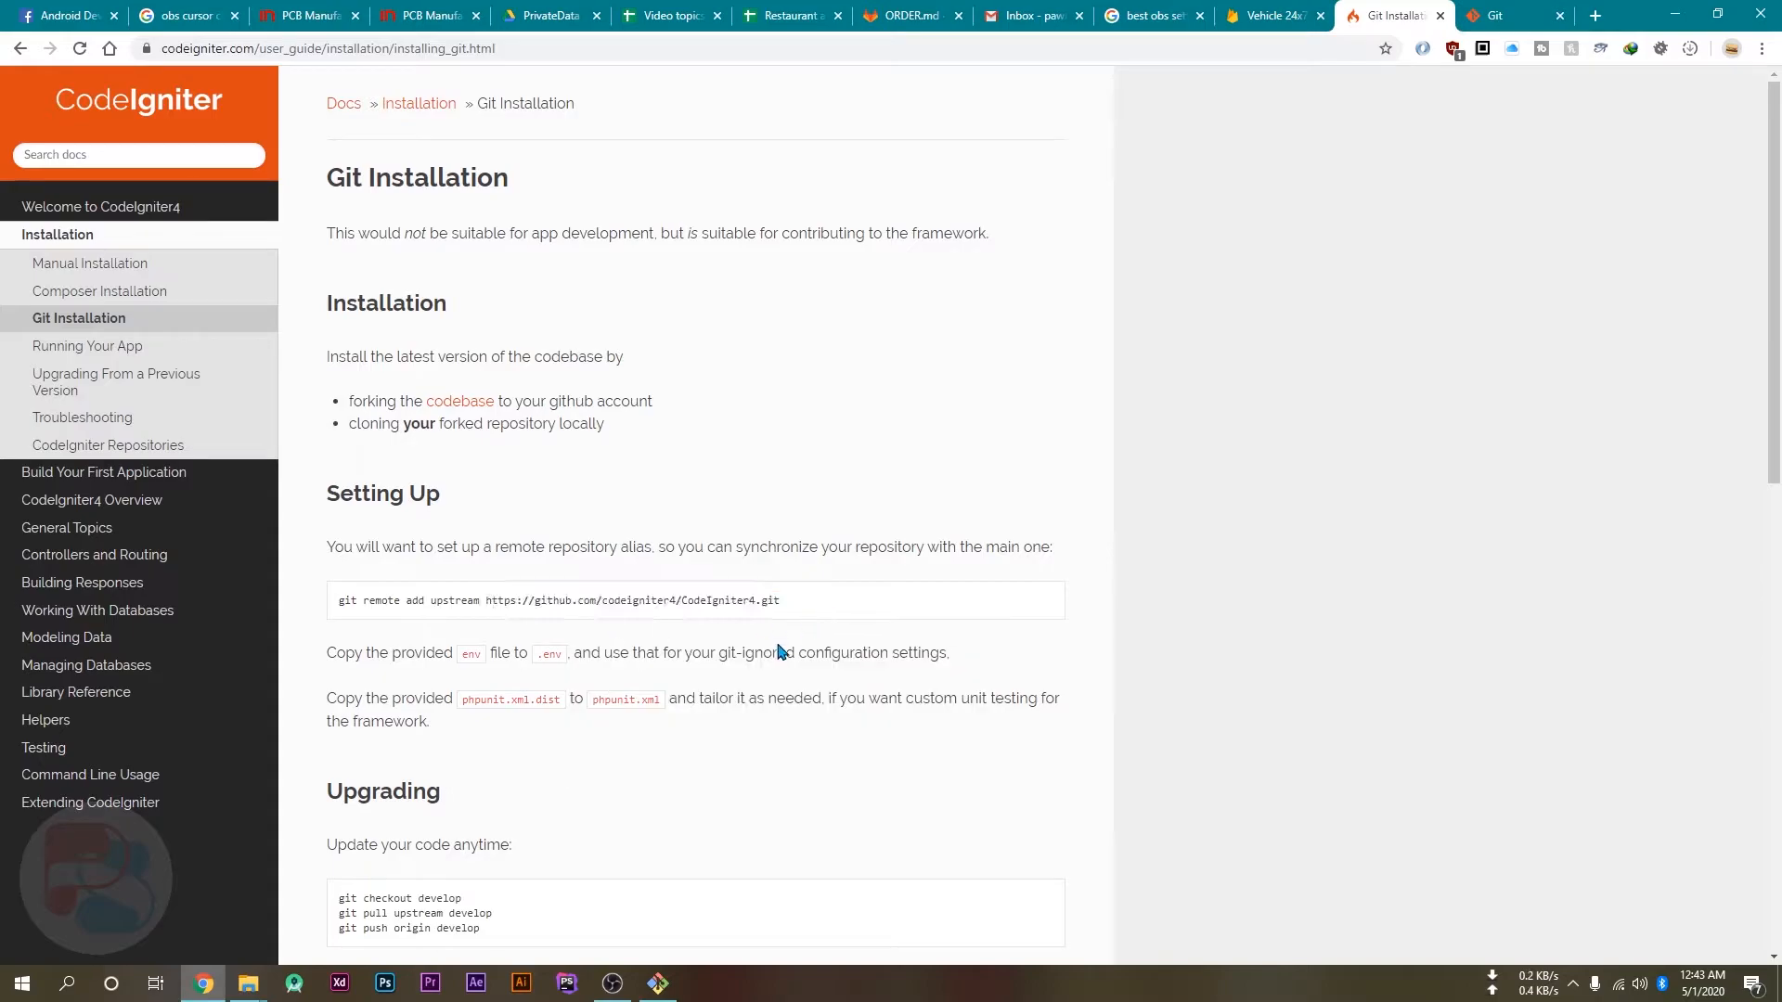
click(657, 983)
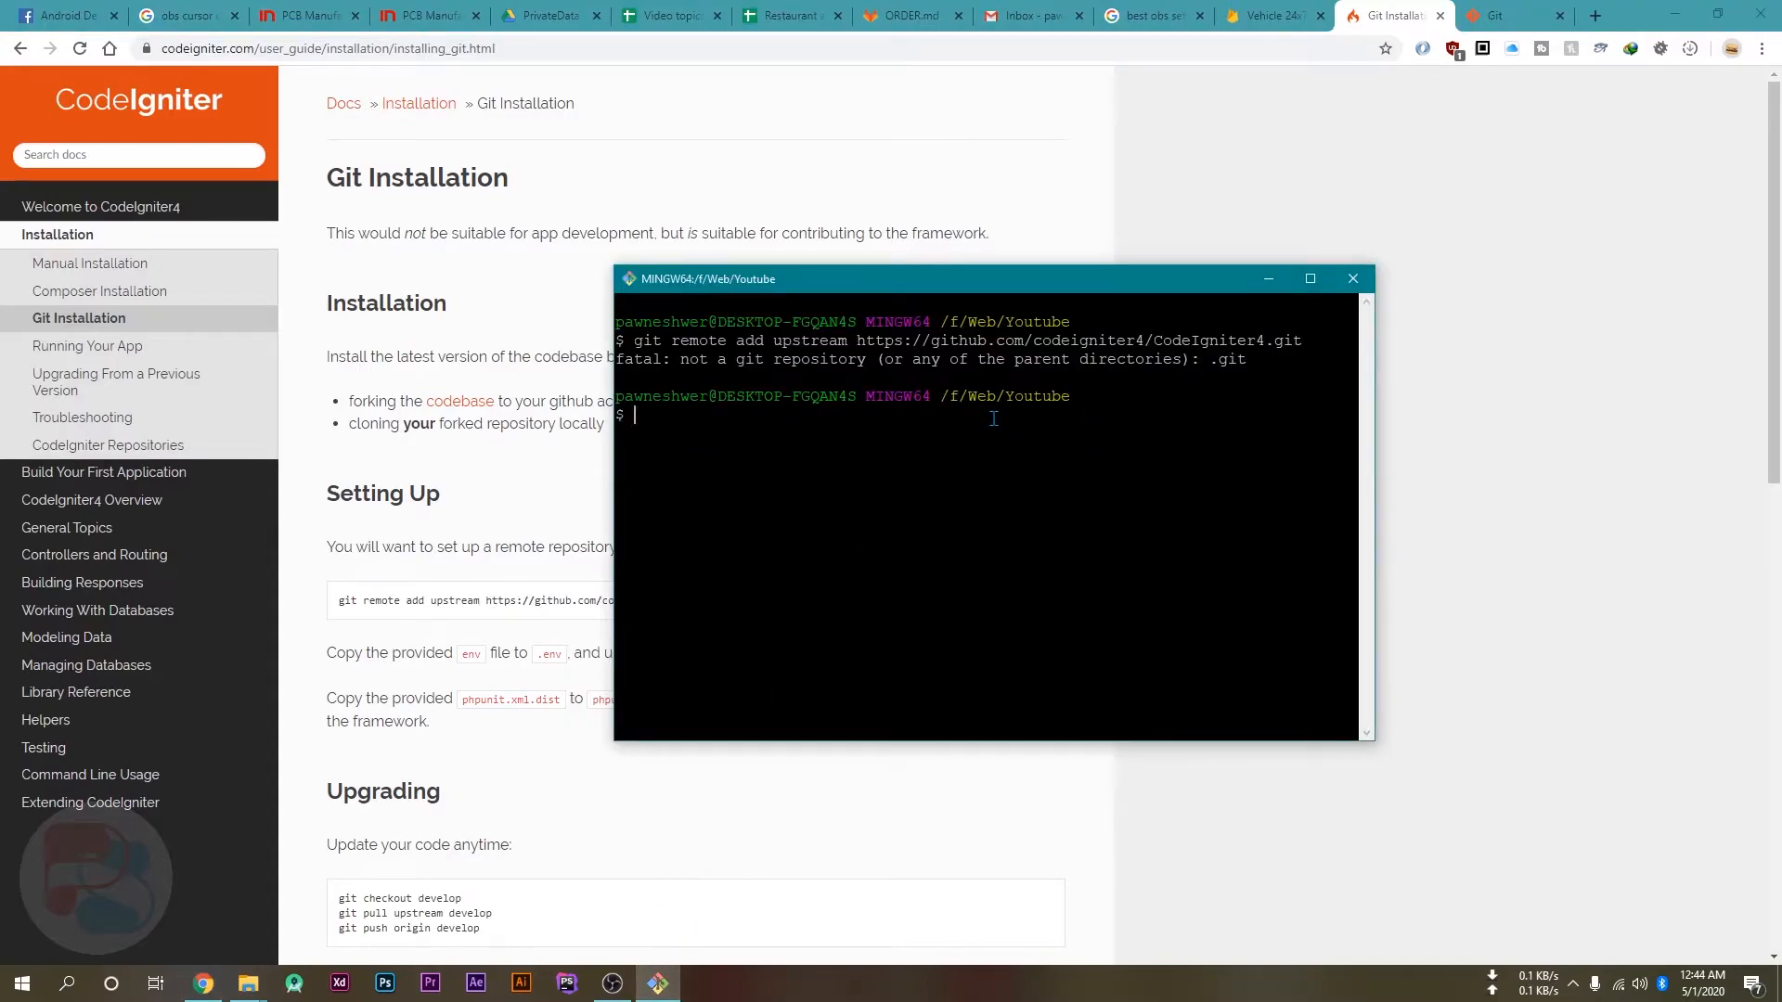
Step: Run git clone with the pasted CodeIgniter4 GitHub URL in the Youtube folder
text(git)
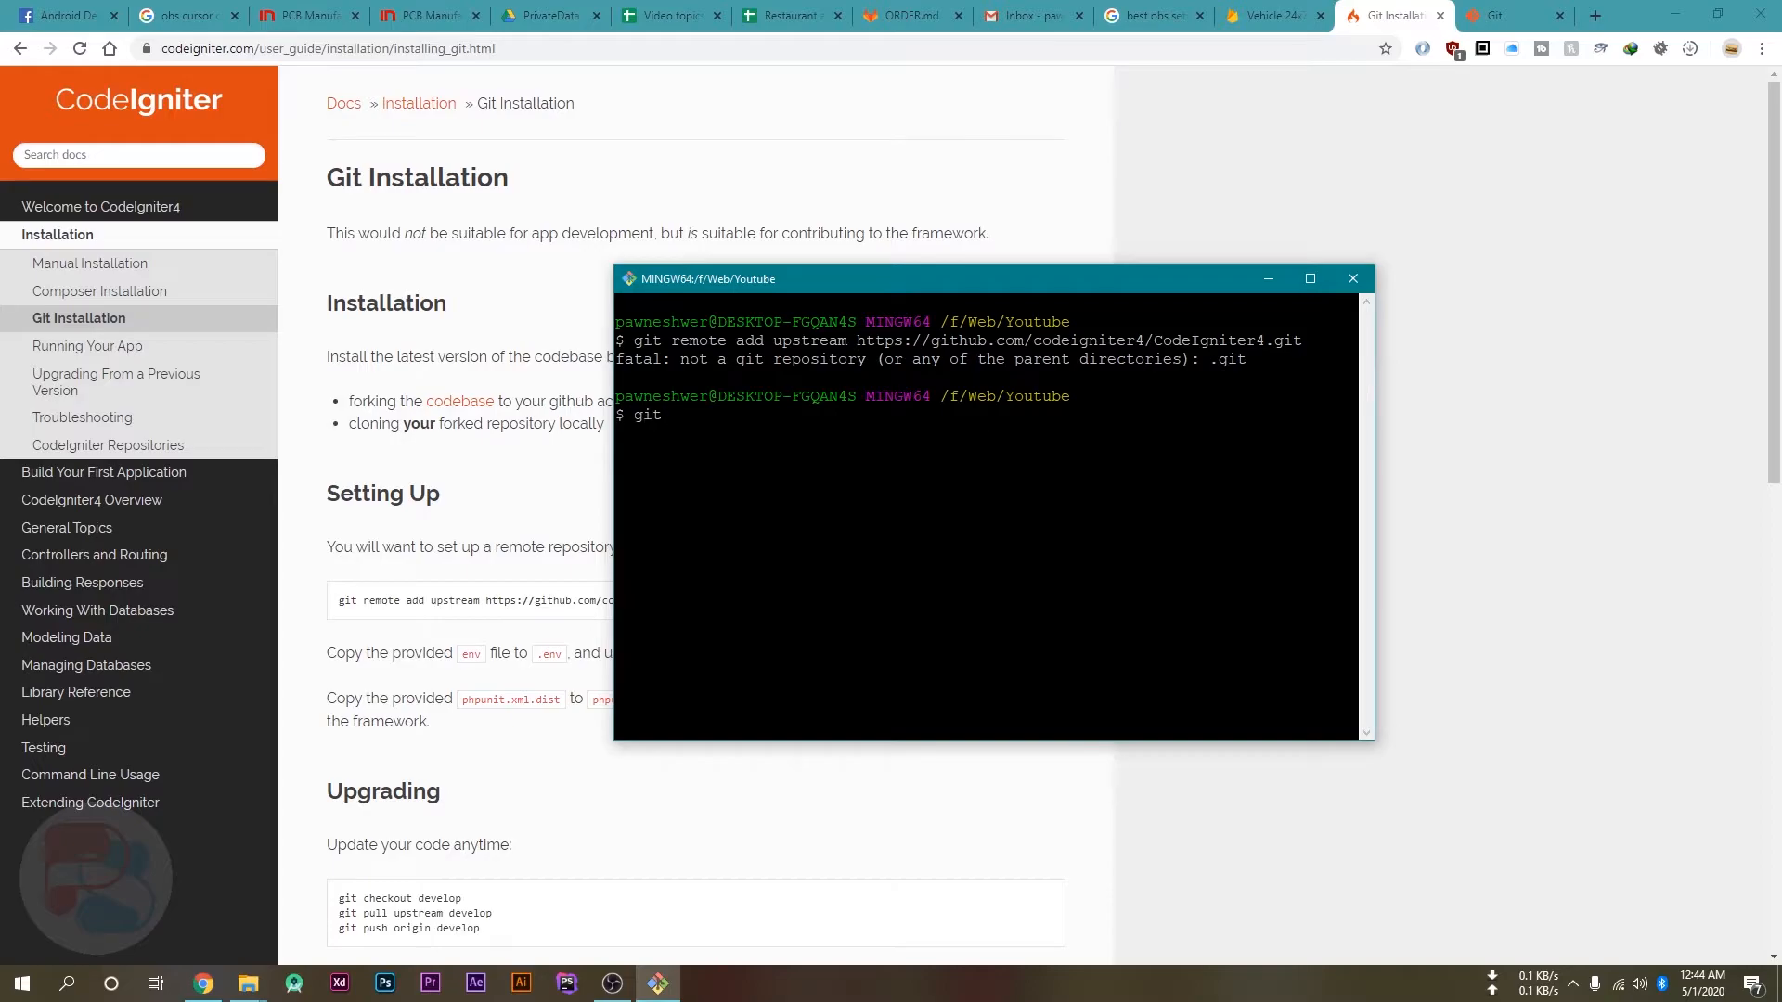
text(clone)
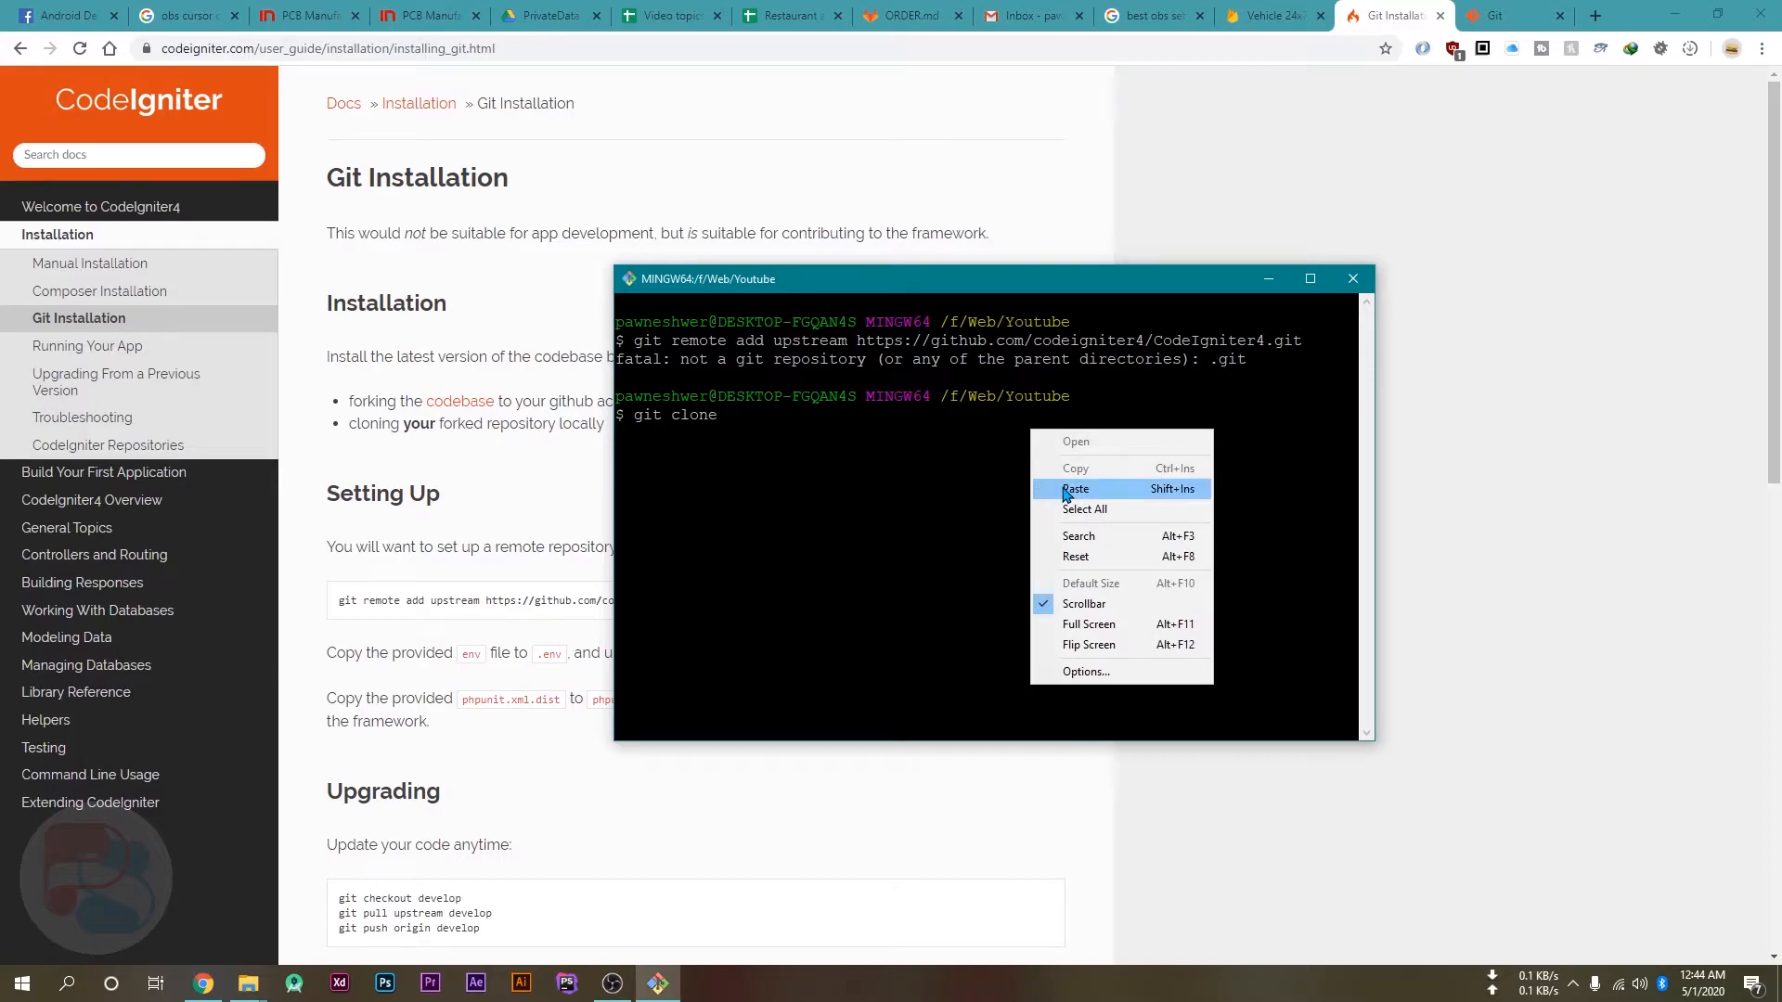
click(1075, 488)
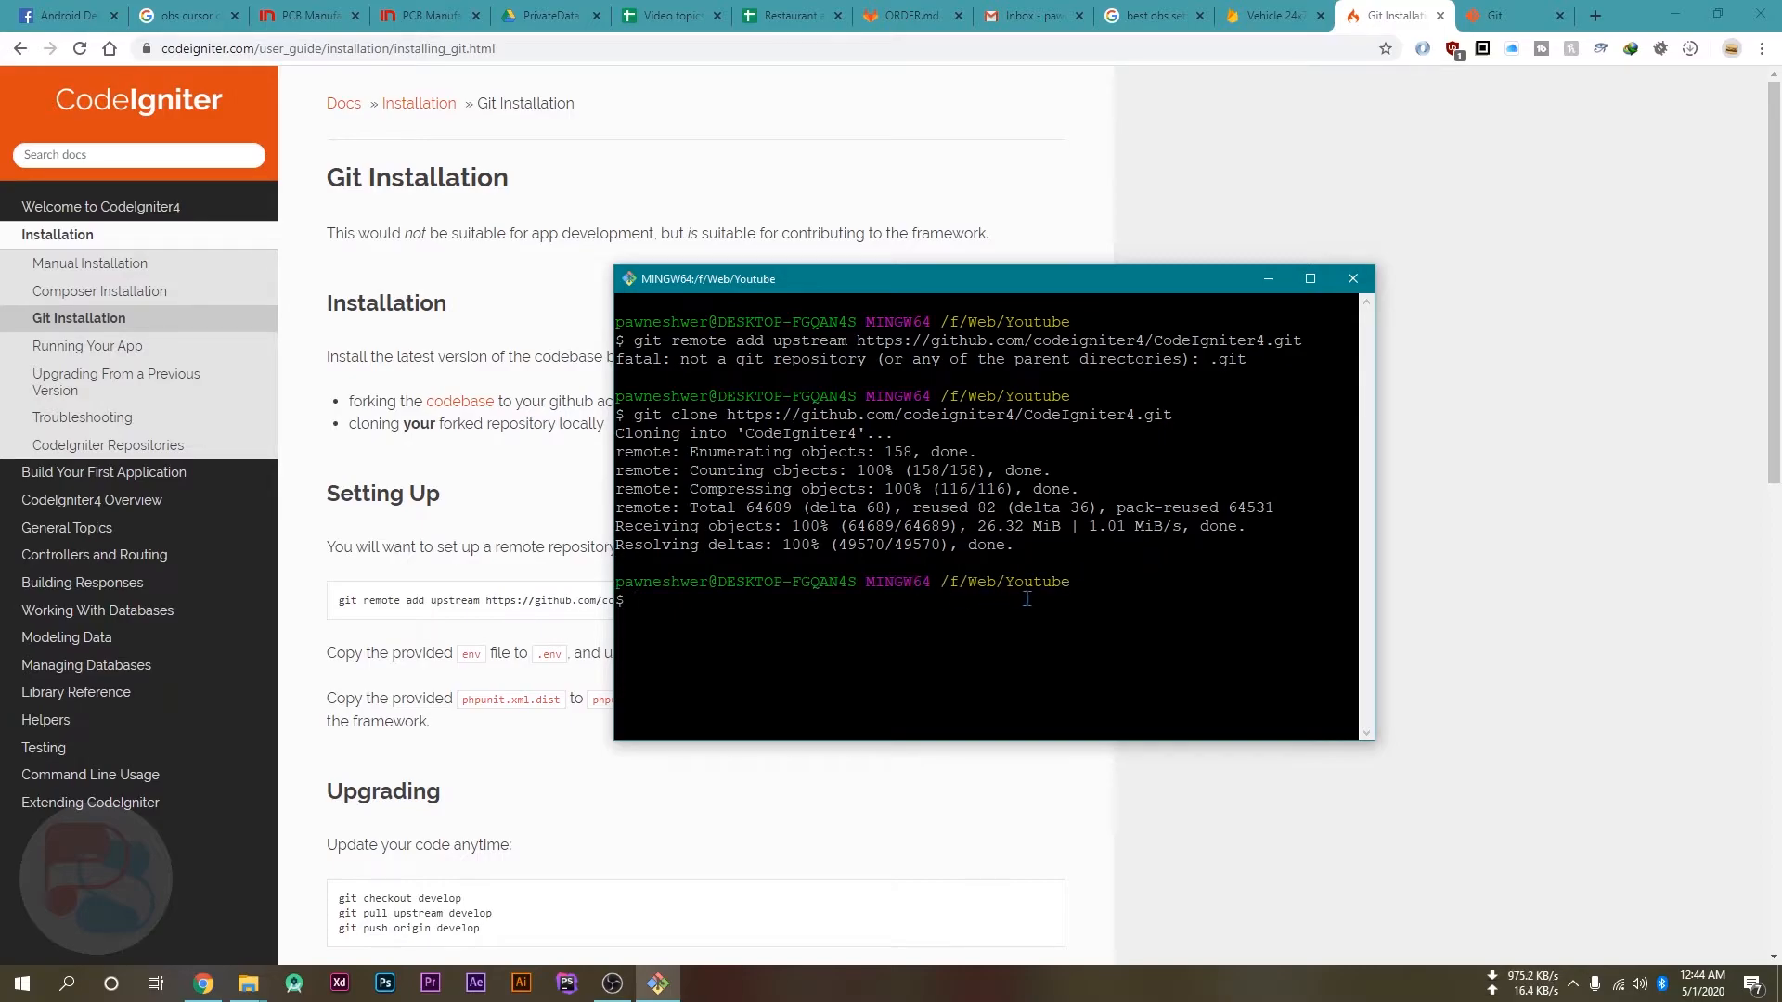
mouse_move(247, 984)
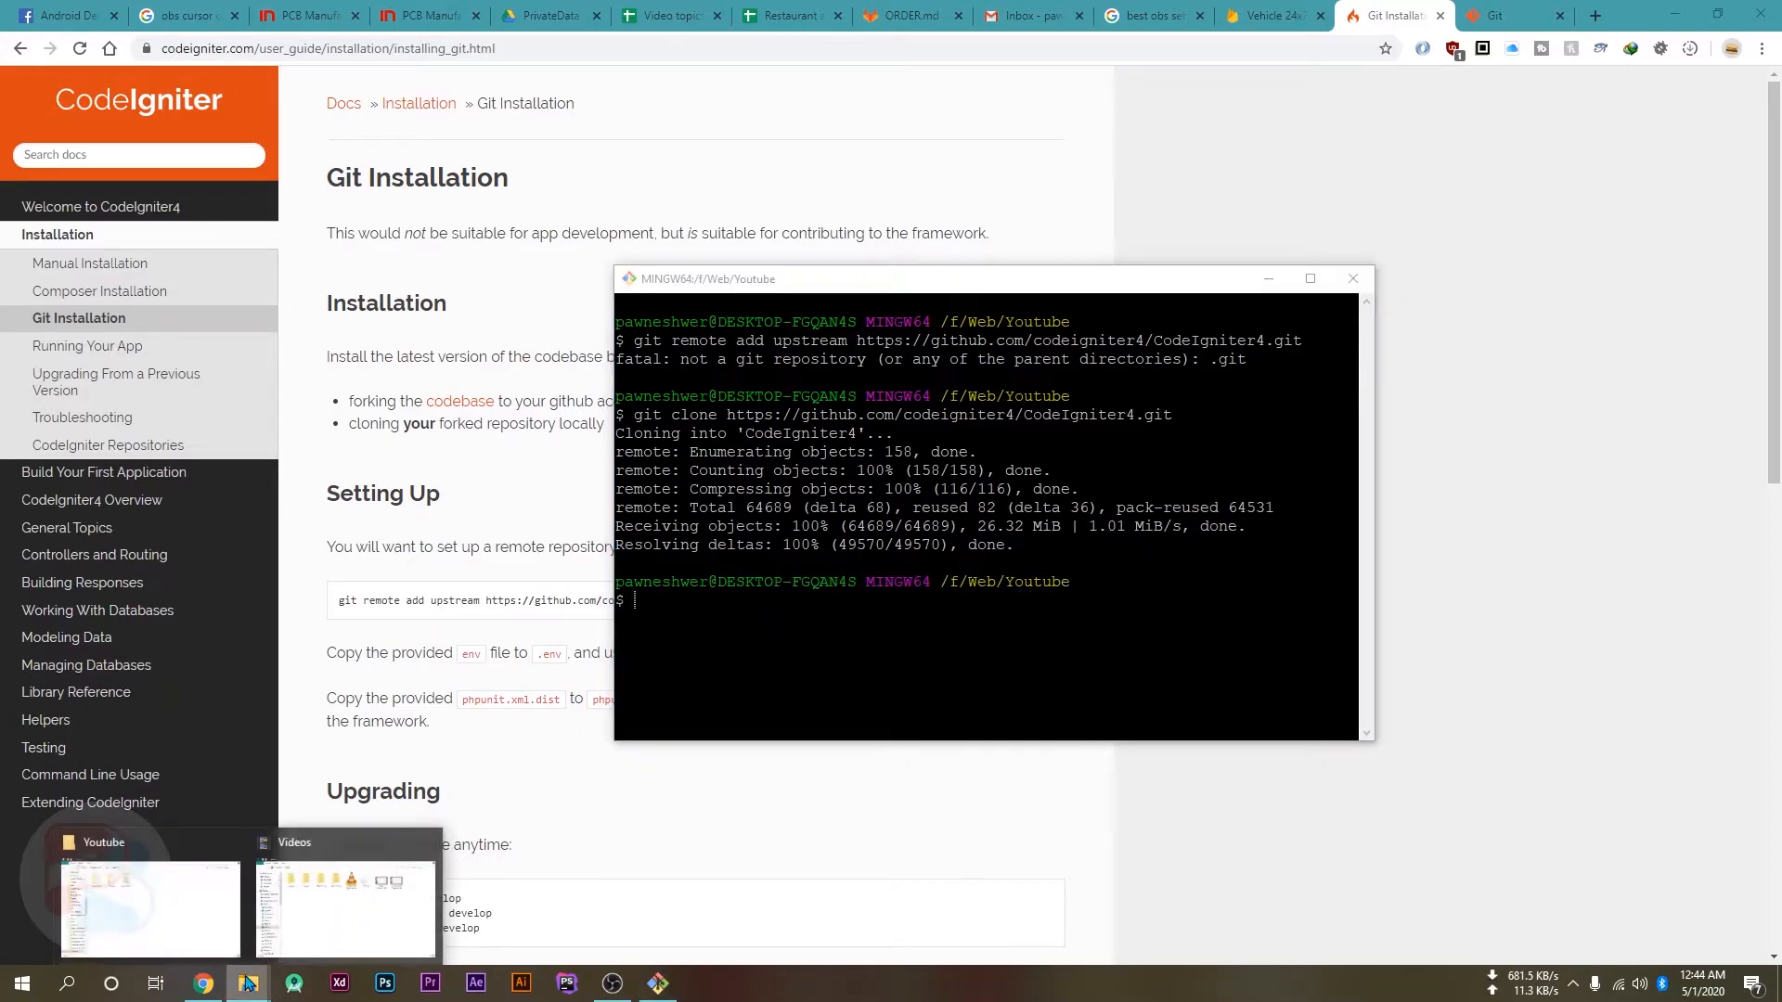
Step: View the cloned CodeIgniter4 folder's app, public and system files in the Youtube window
click(150, 909)
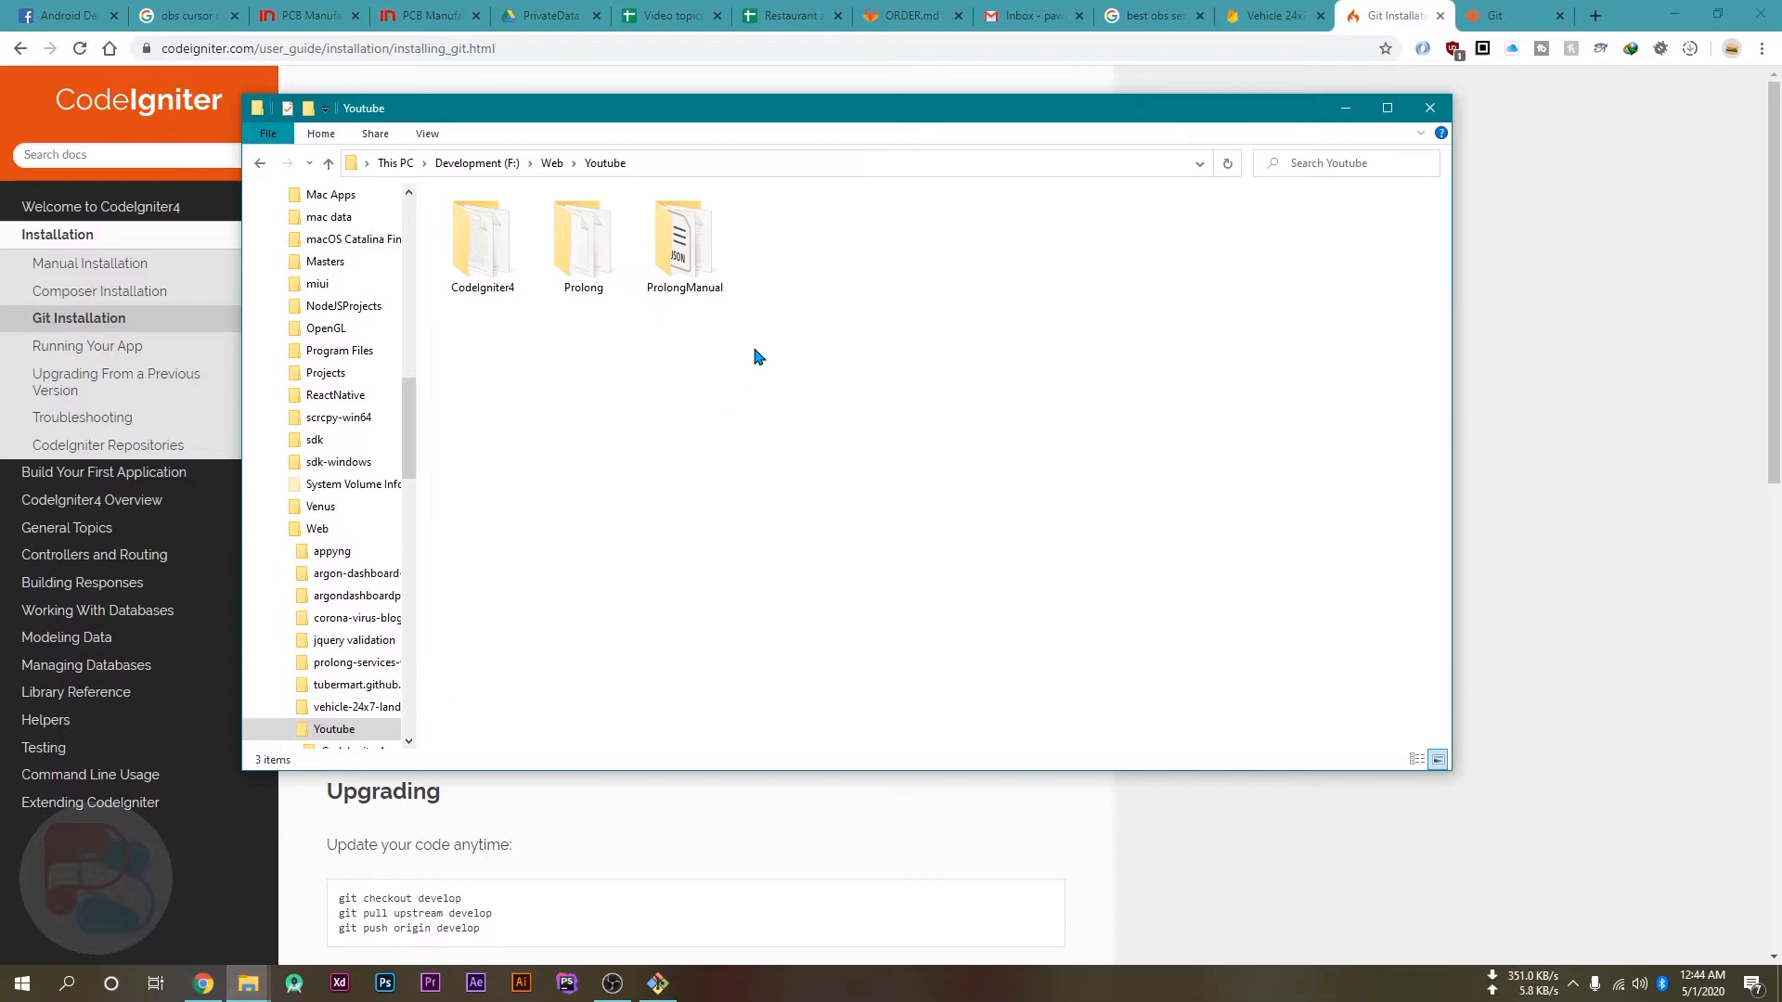
mouse_move(620, 321)
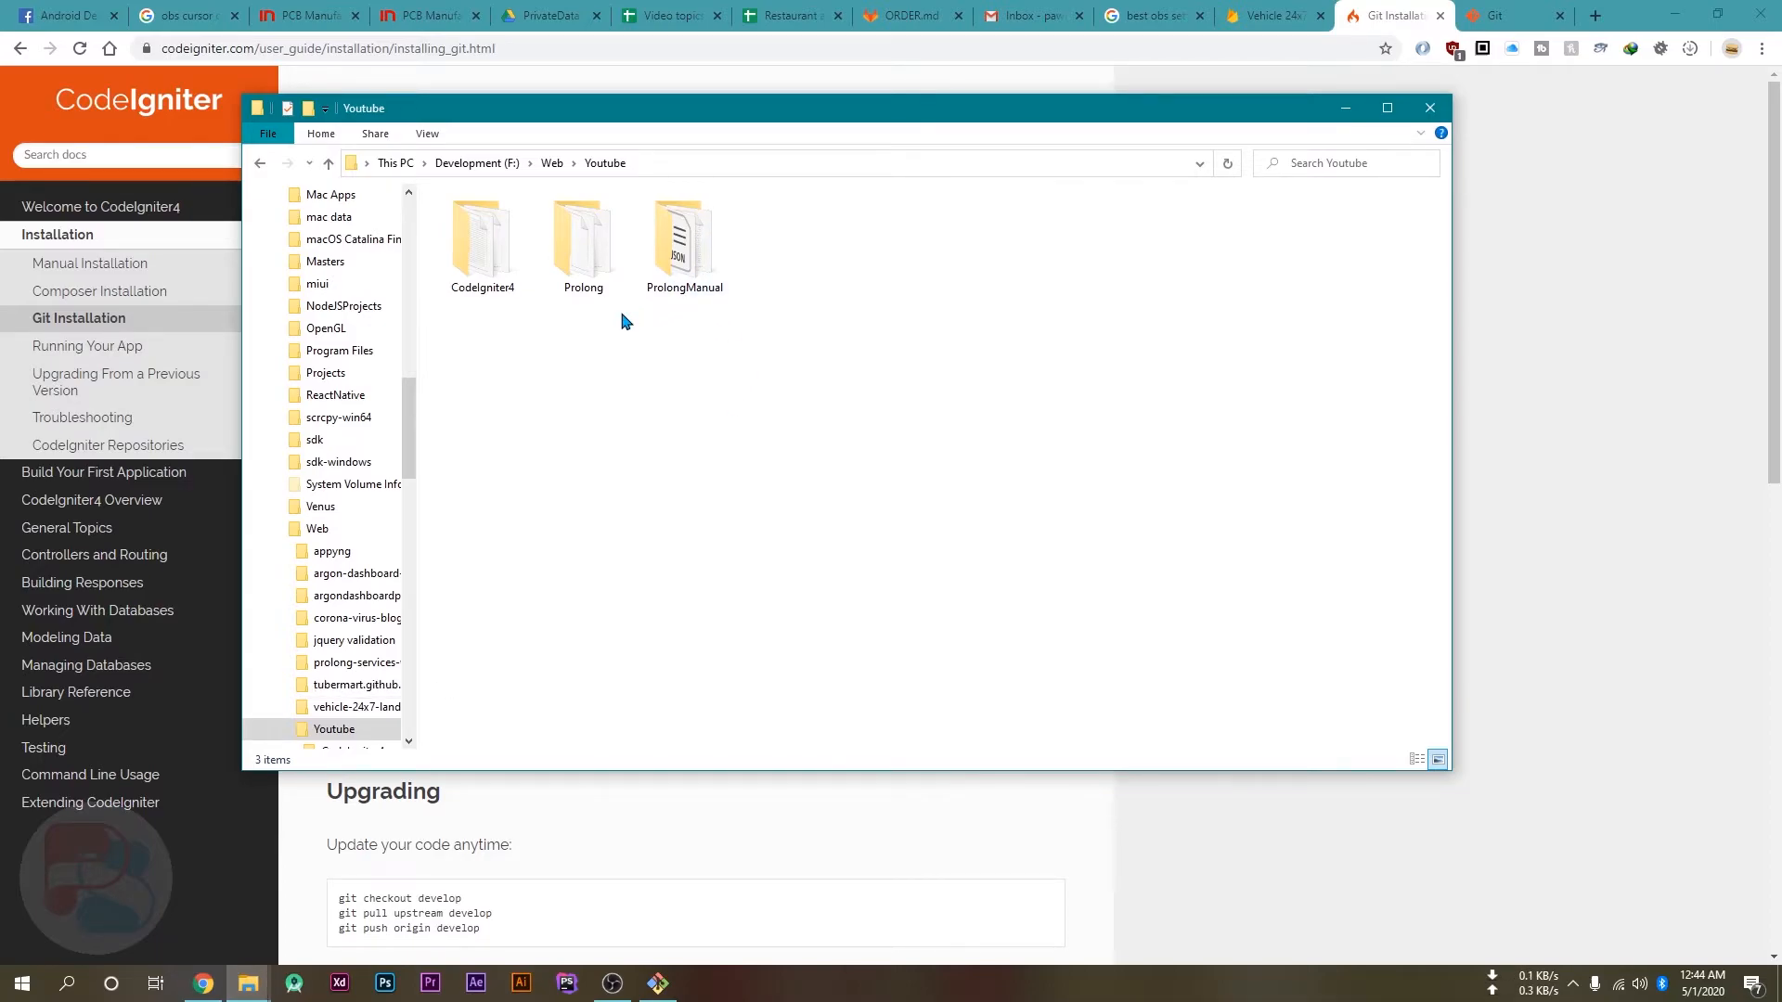
double_click(480, 239)
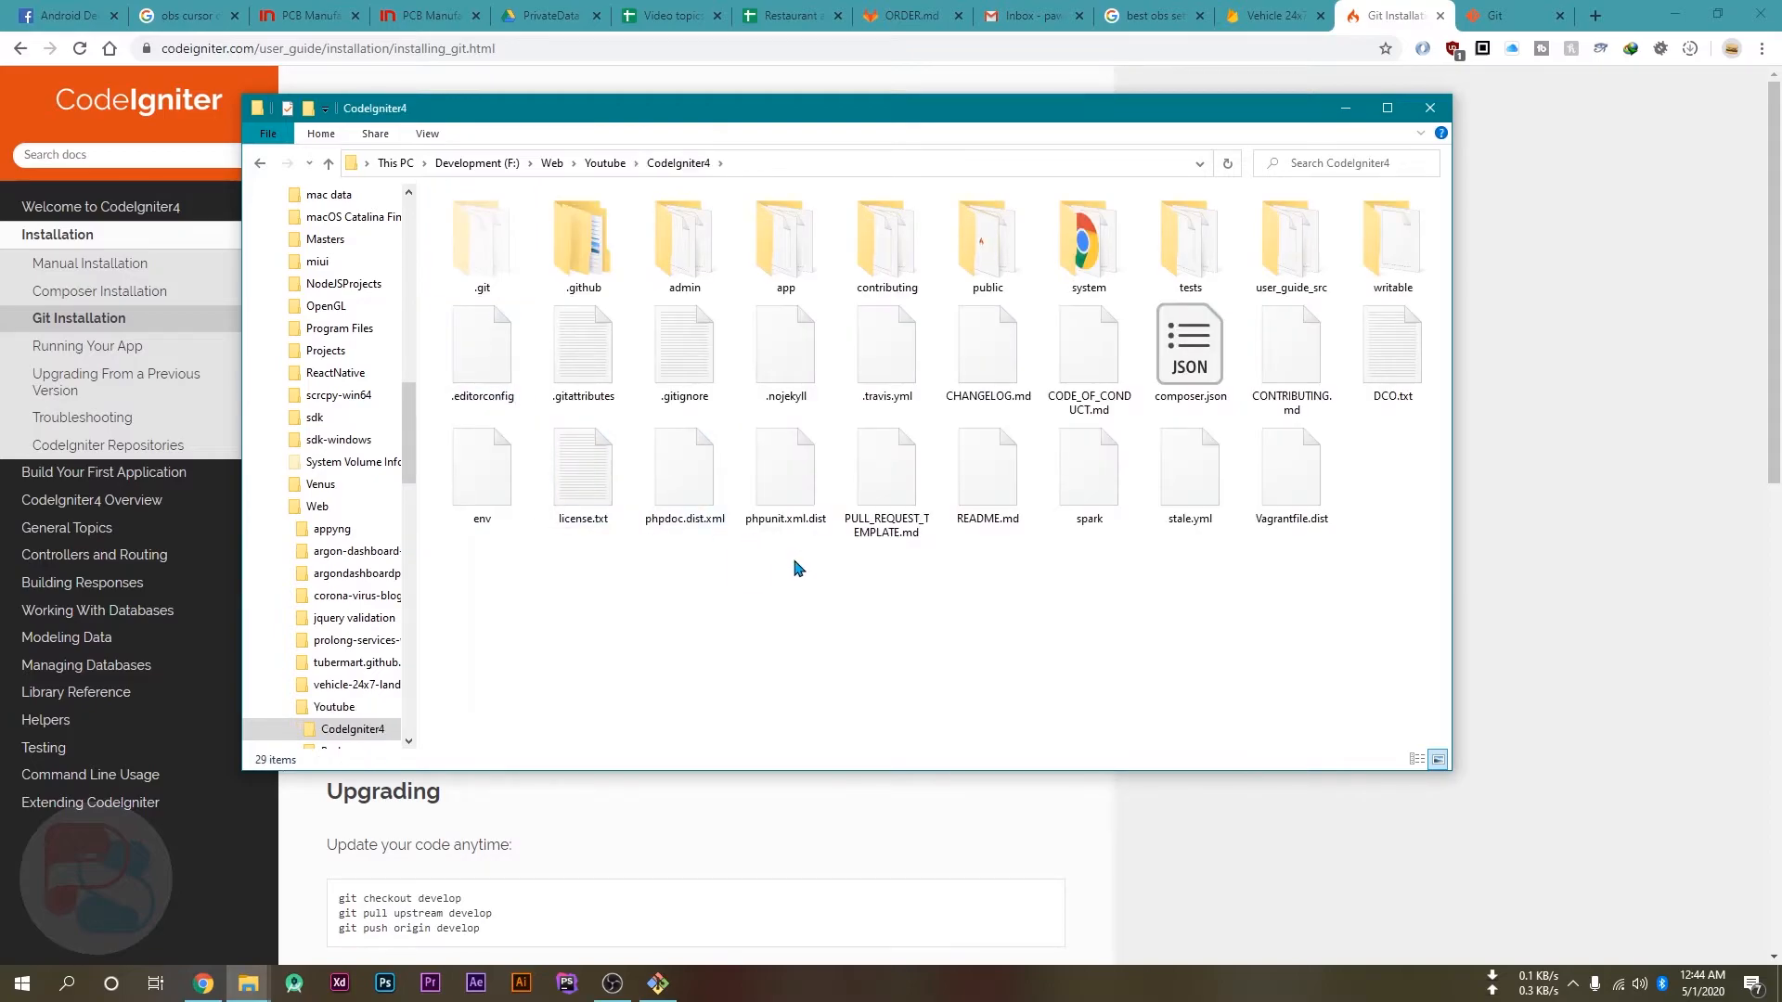
mouse_move(1104, 657)
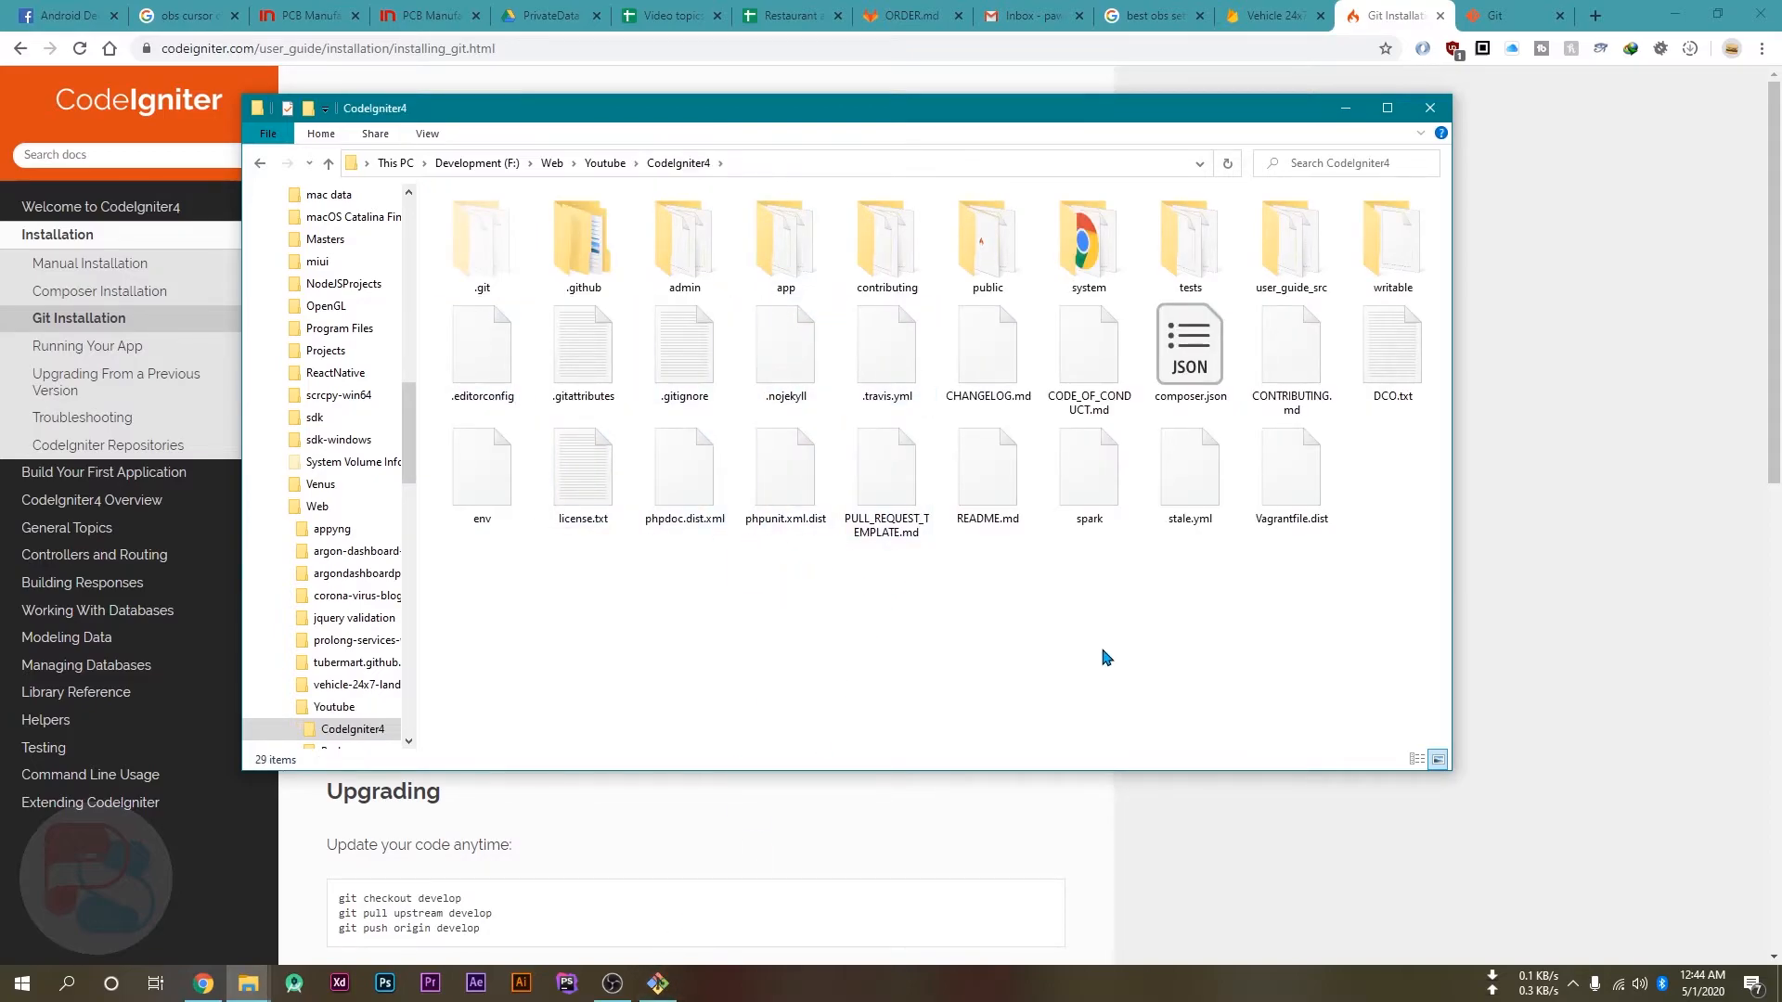
mouse_move(813, 582)
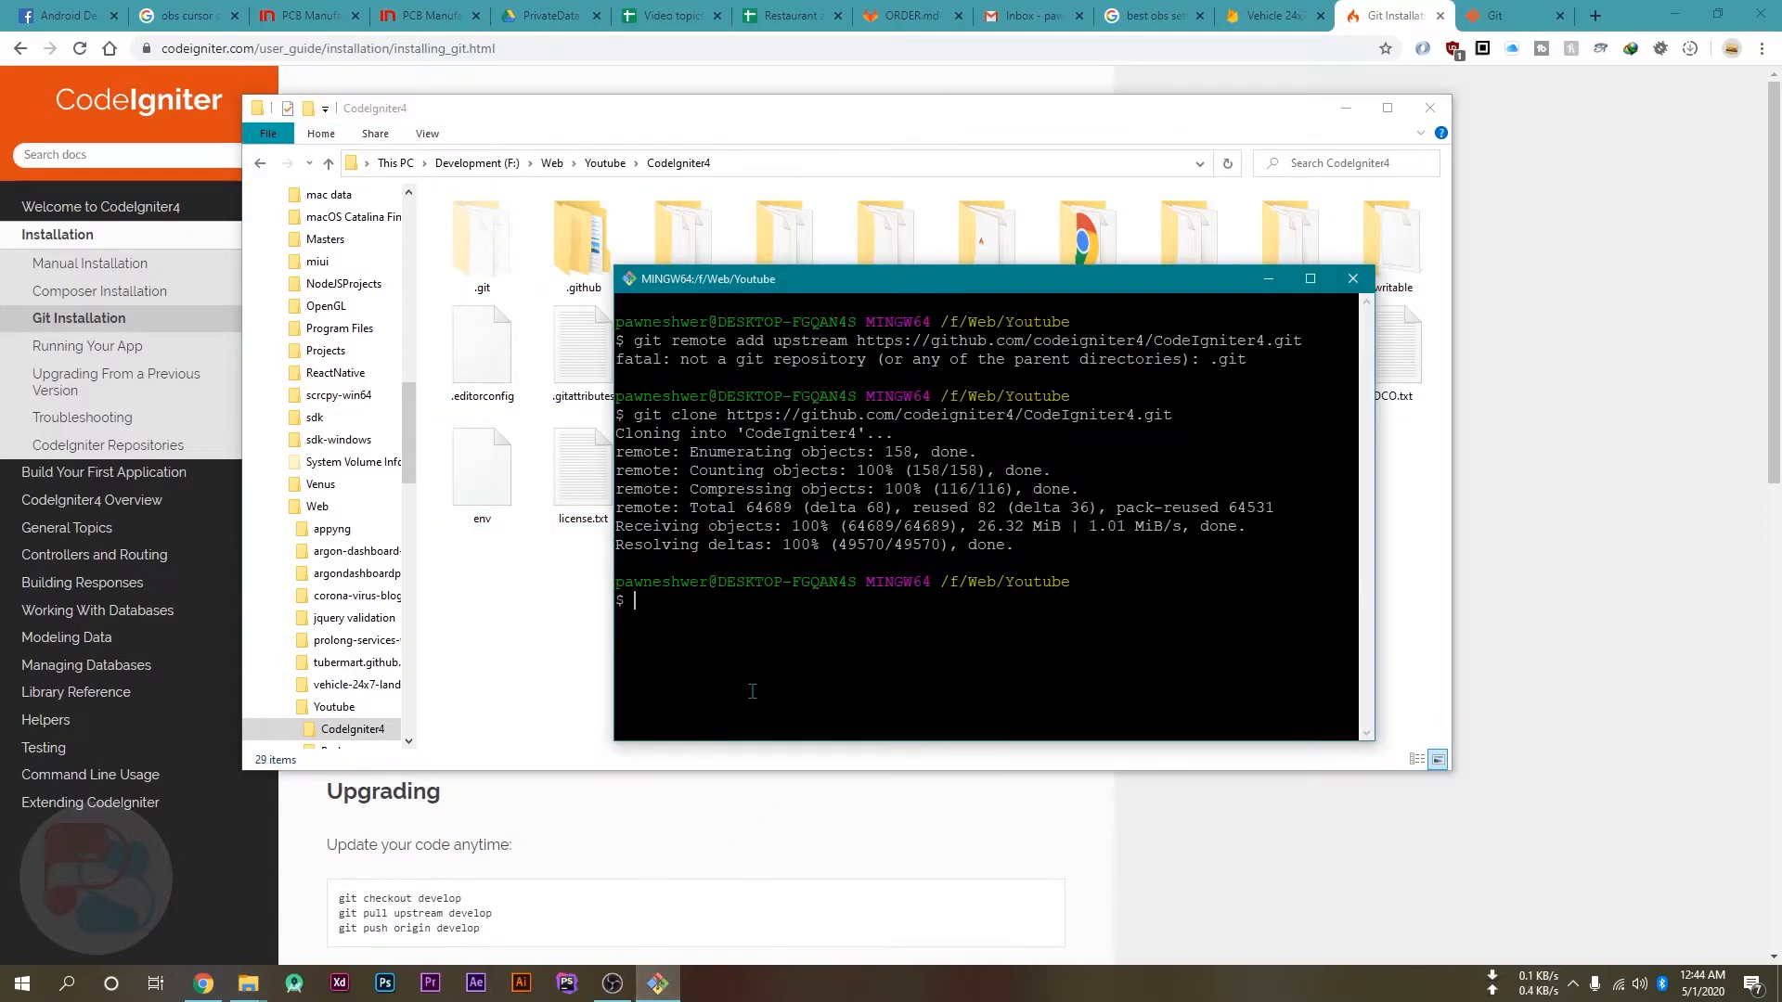
Step: Change directory into CodeIgniter4/
text(c)
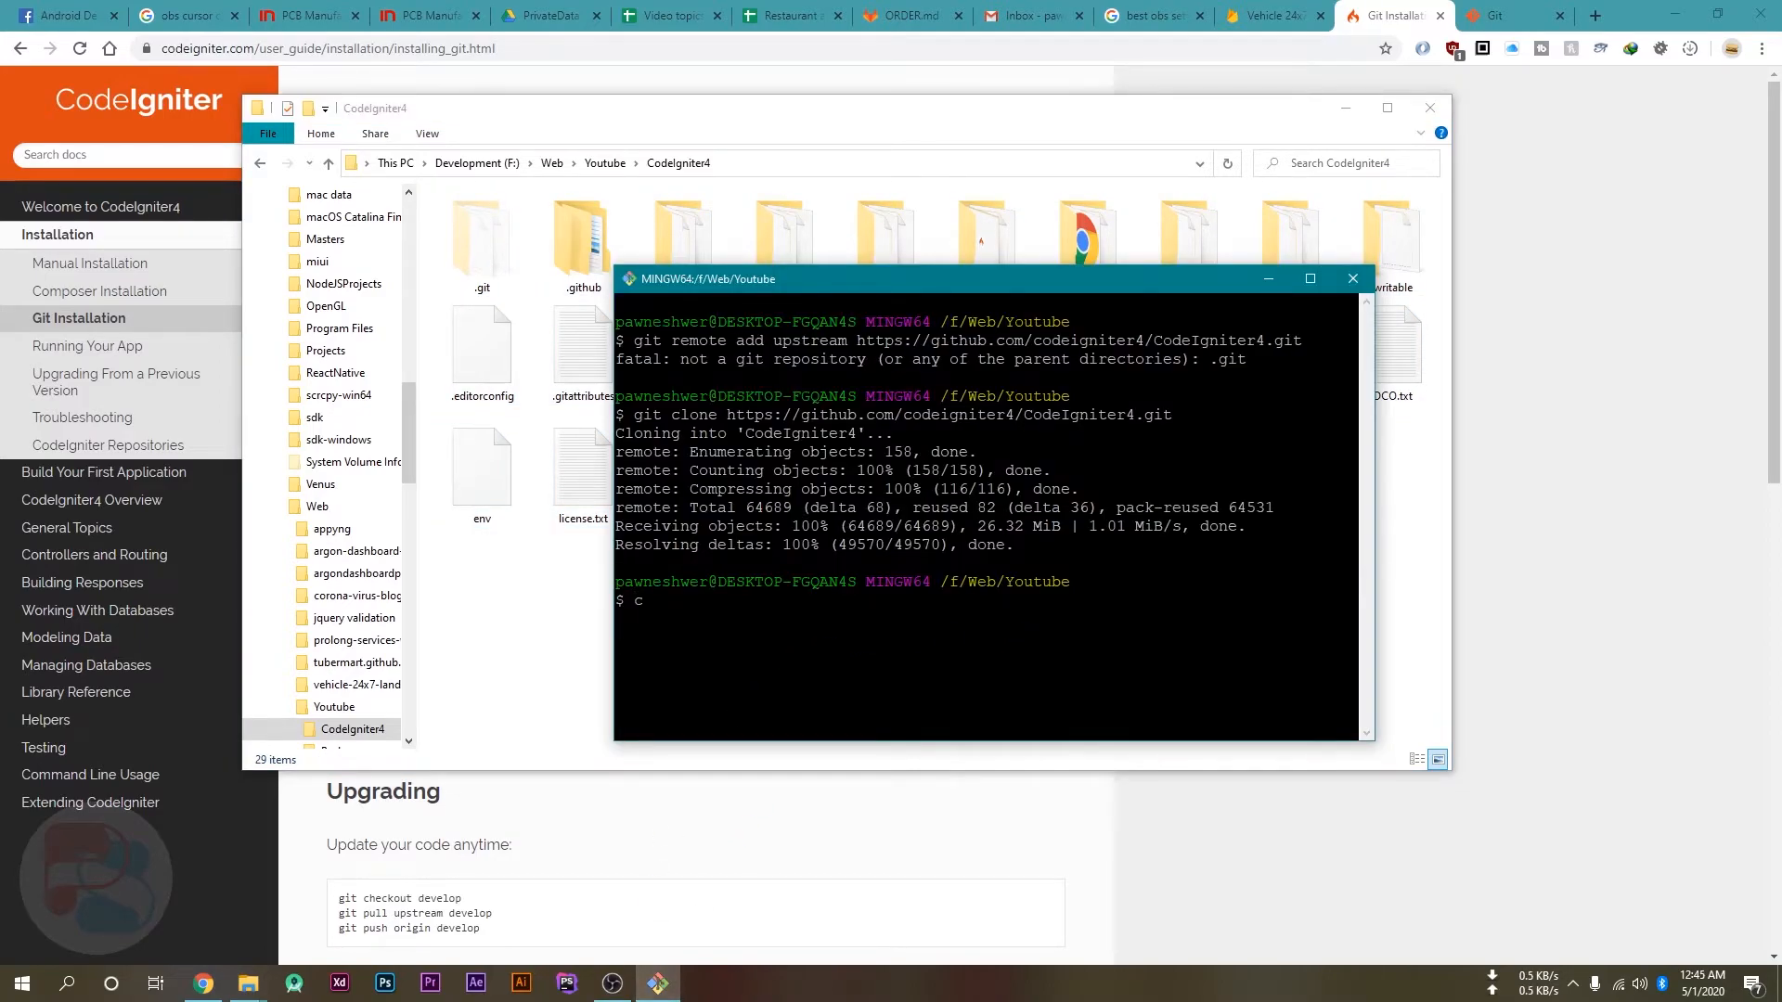
text(d)
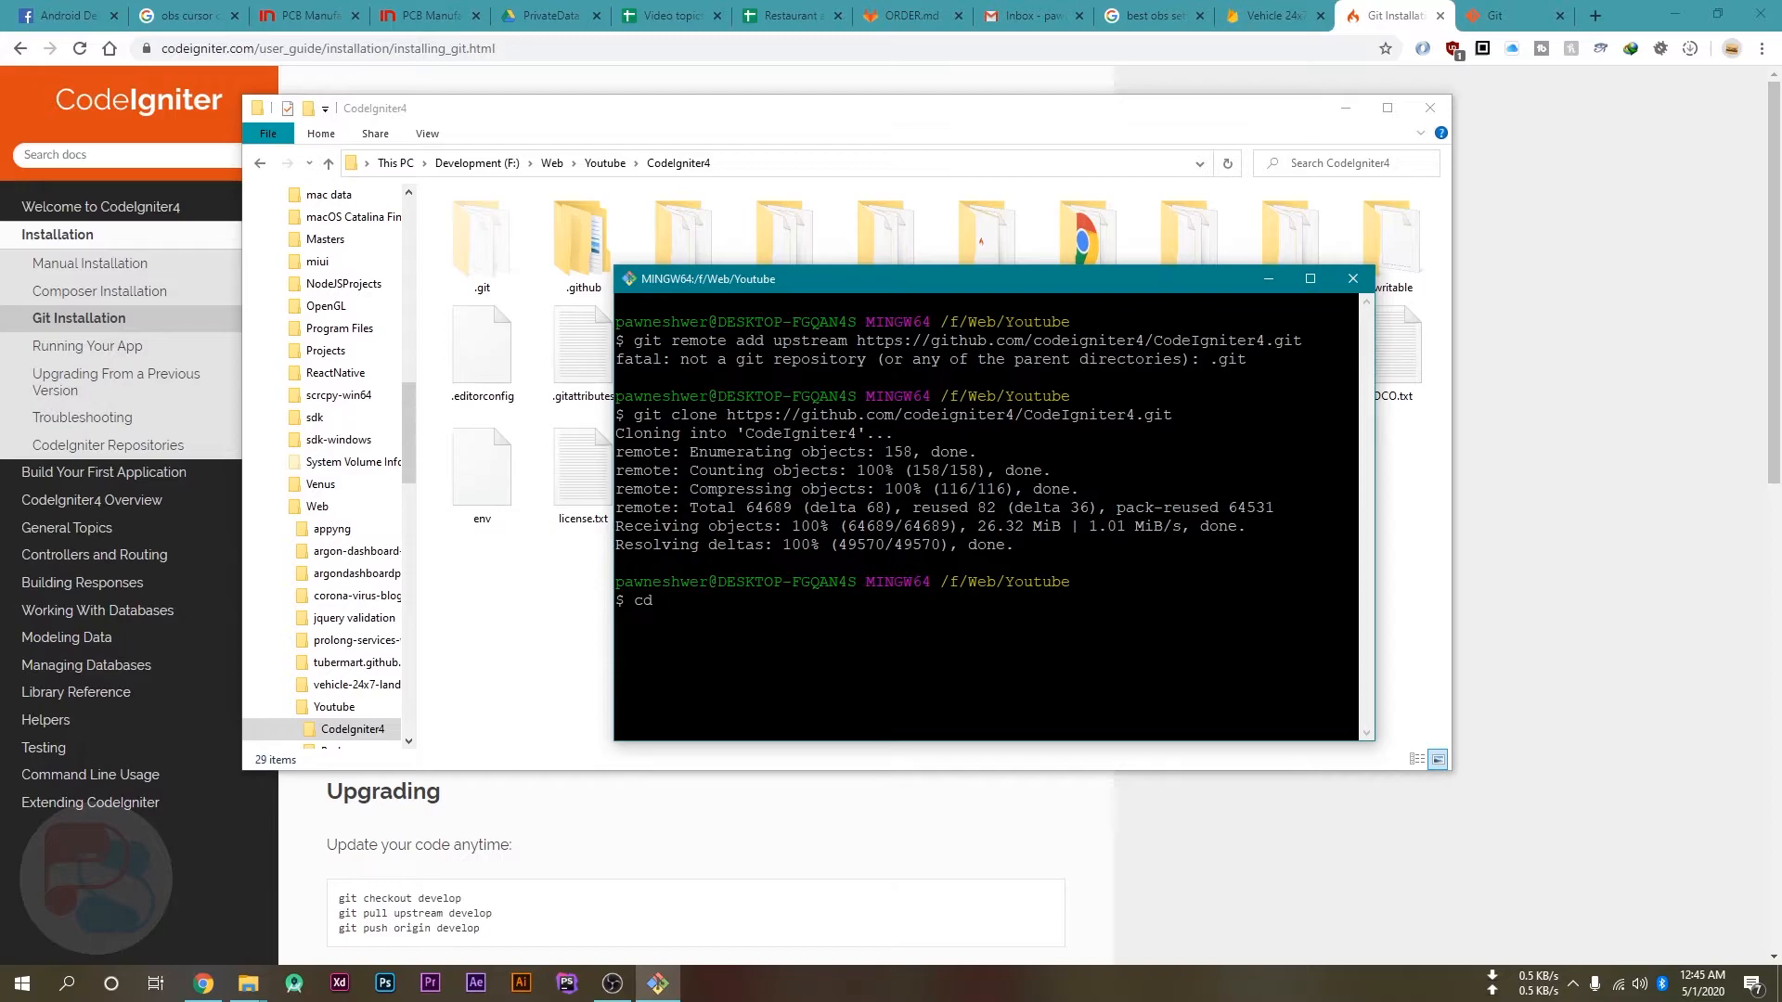
text(CodeIgniter4/)
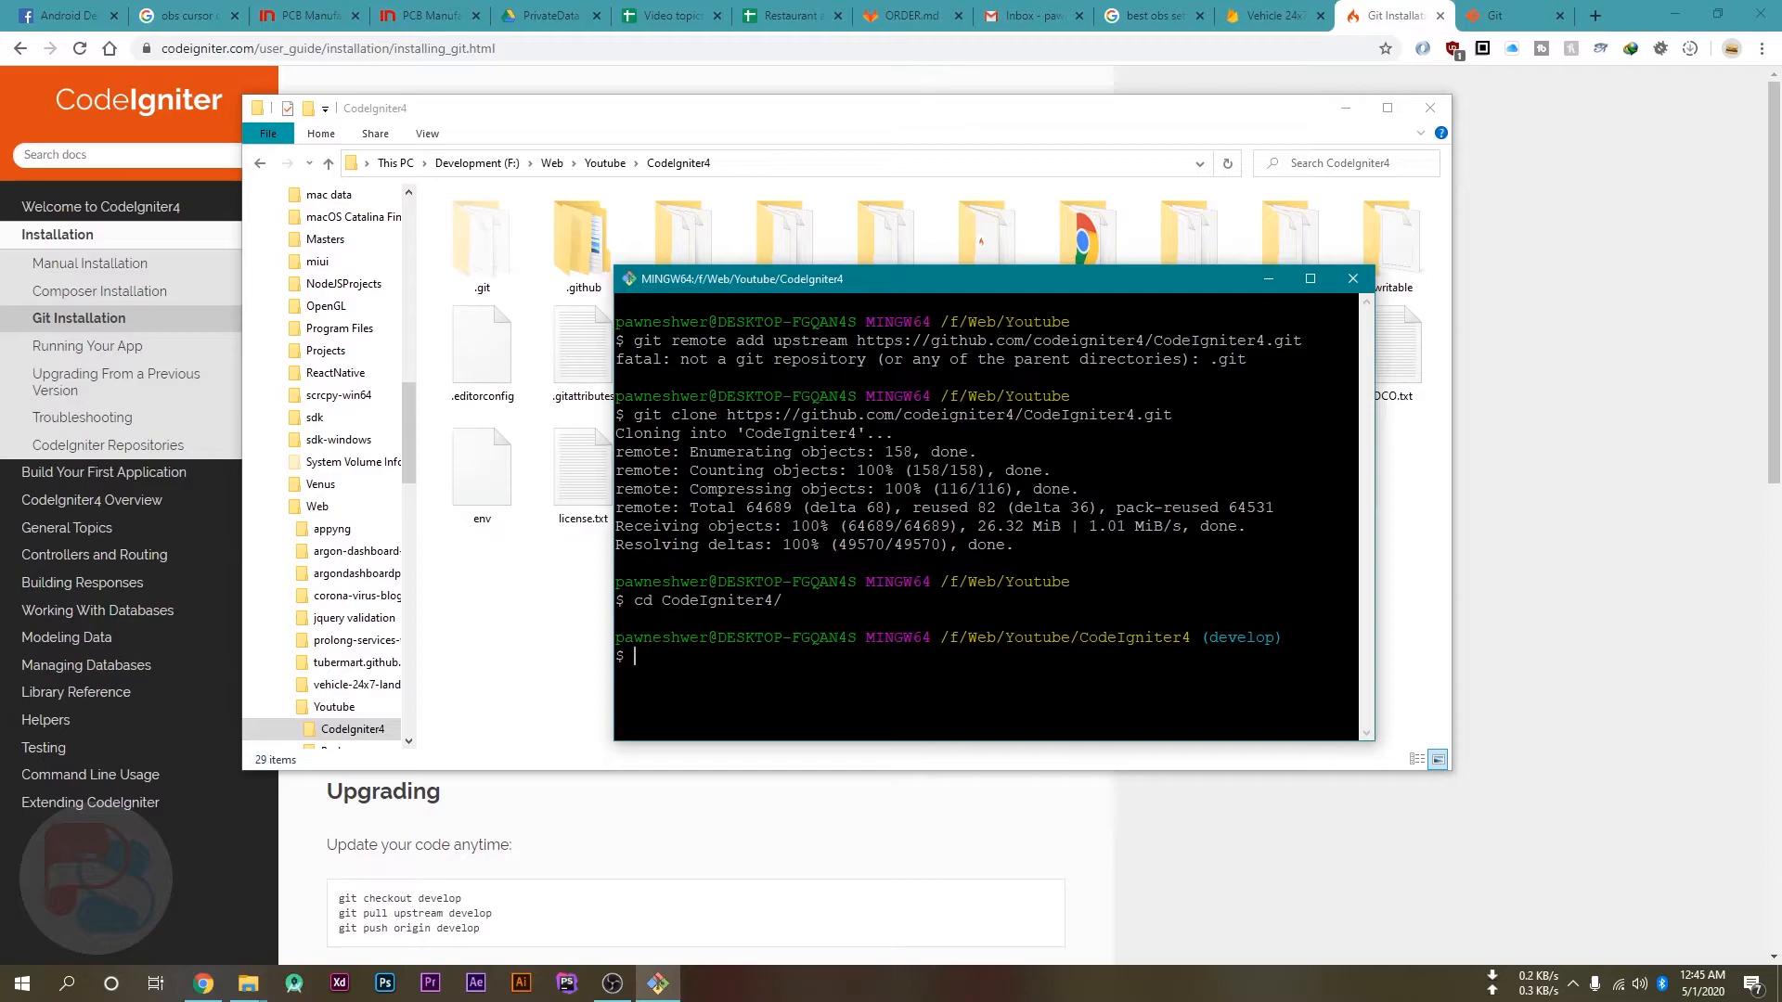
Step: Start the development server with php spark serve and switch to the browser
text(ph)
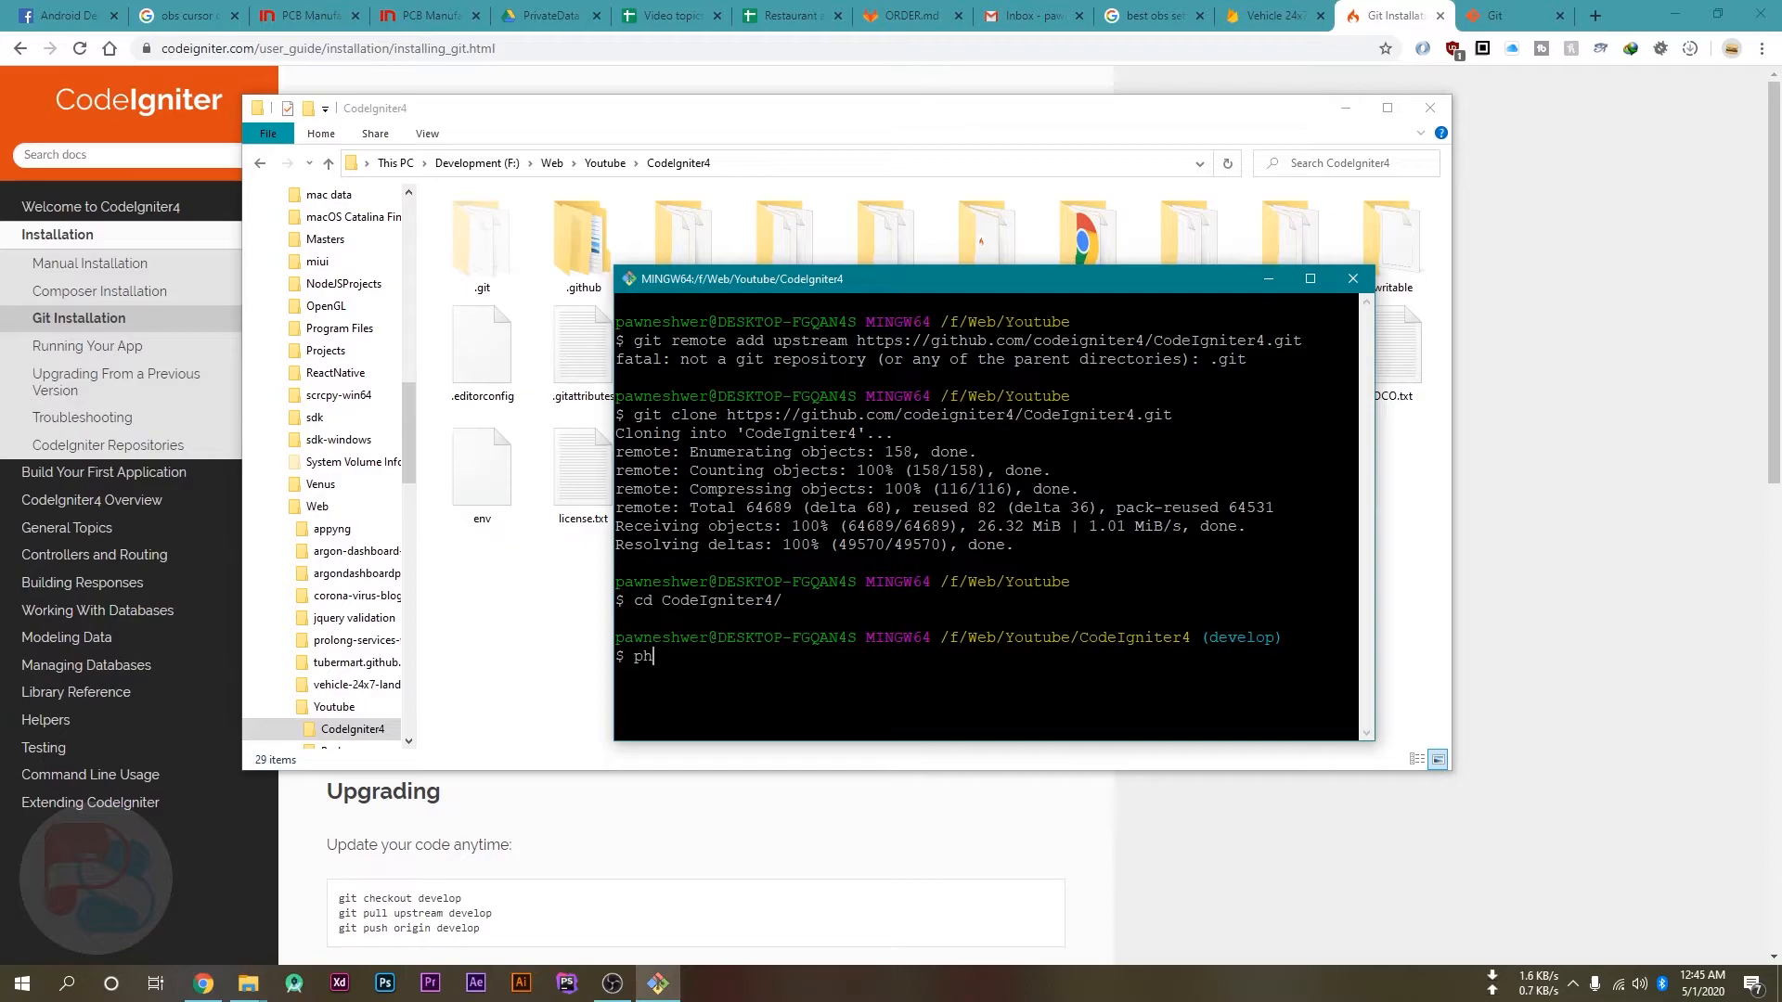
text(p)
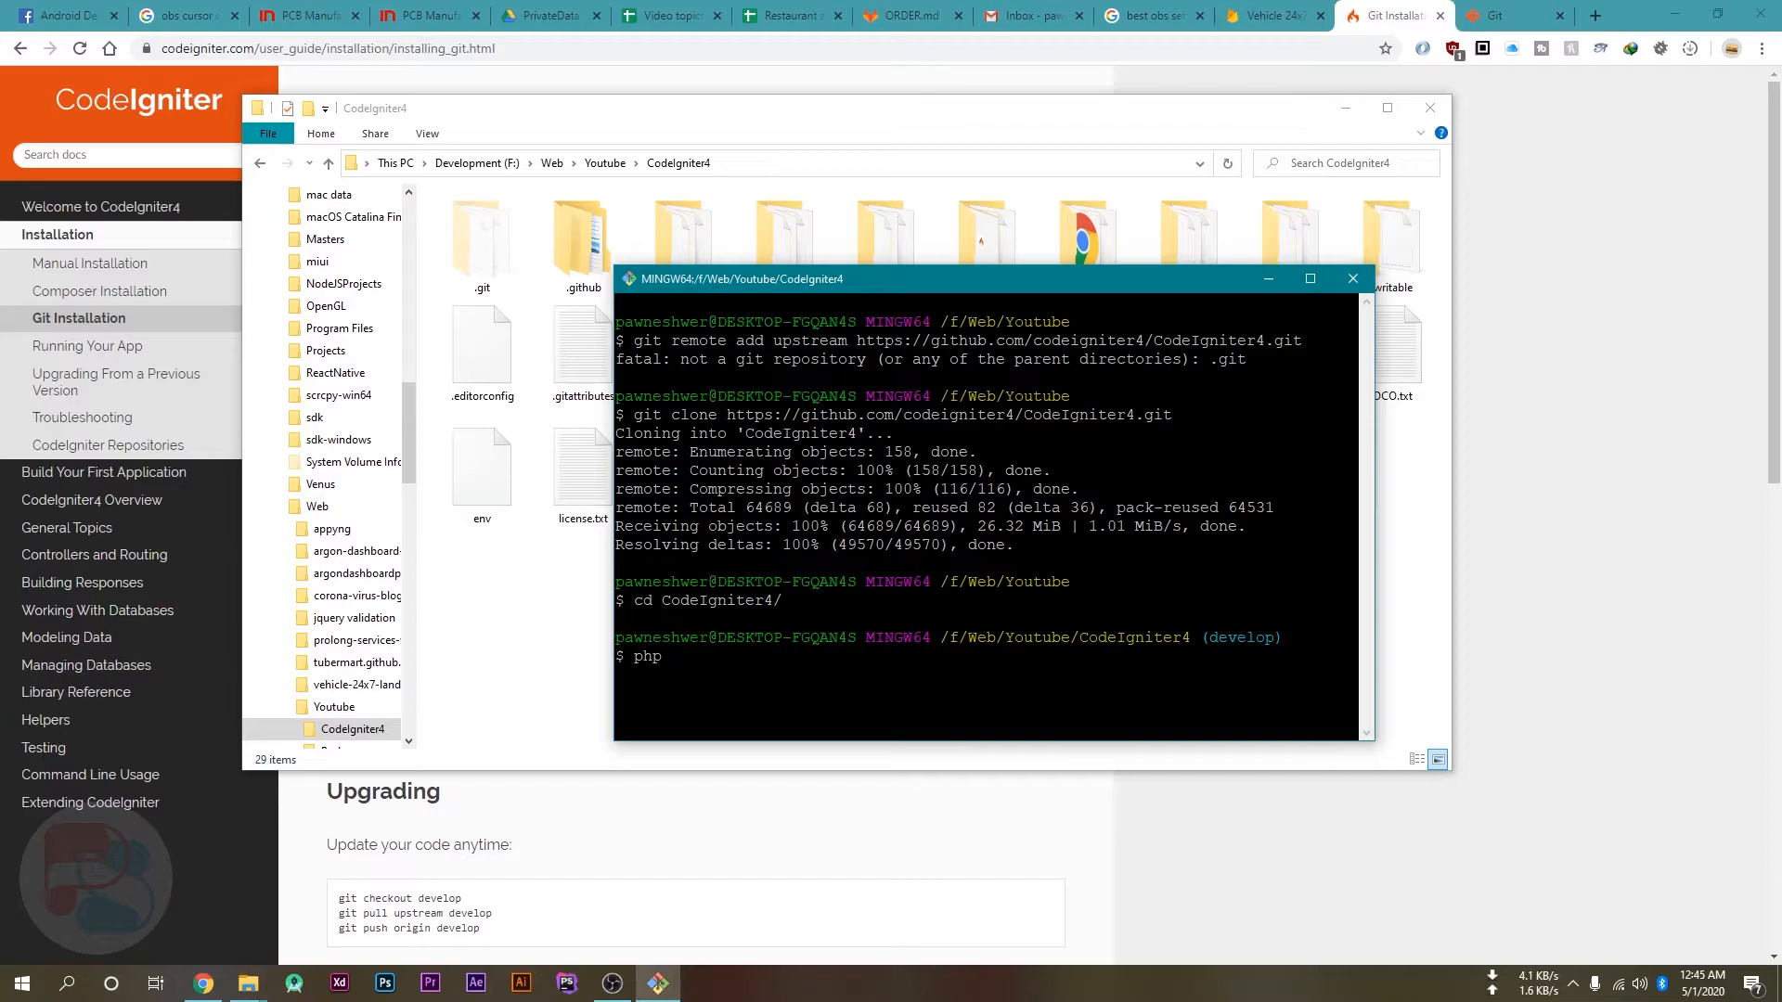
text(spark s)
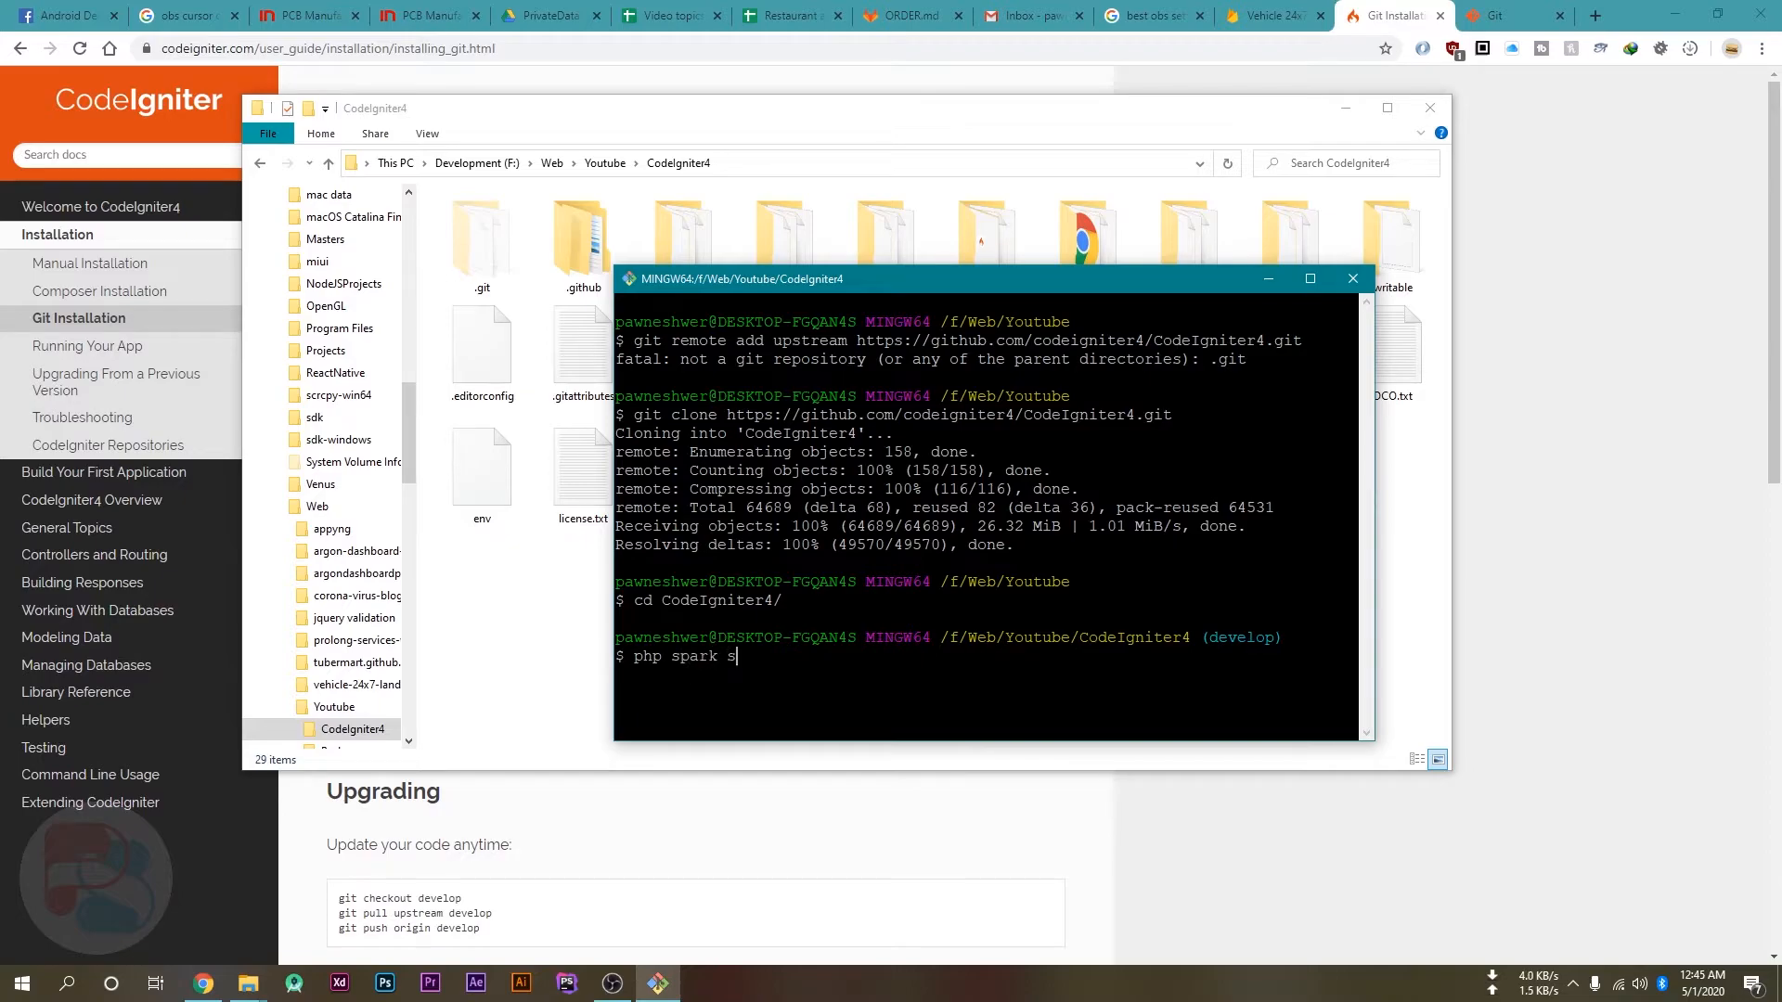
text(erve)
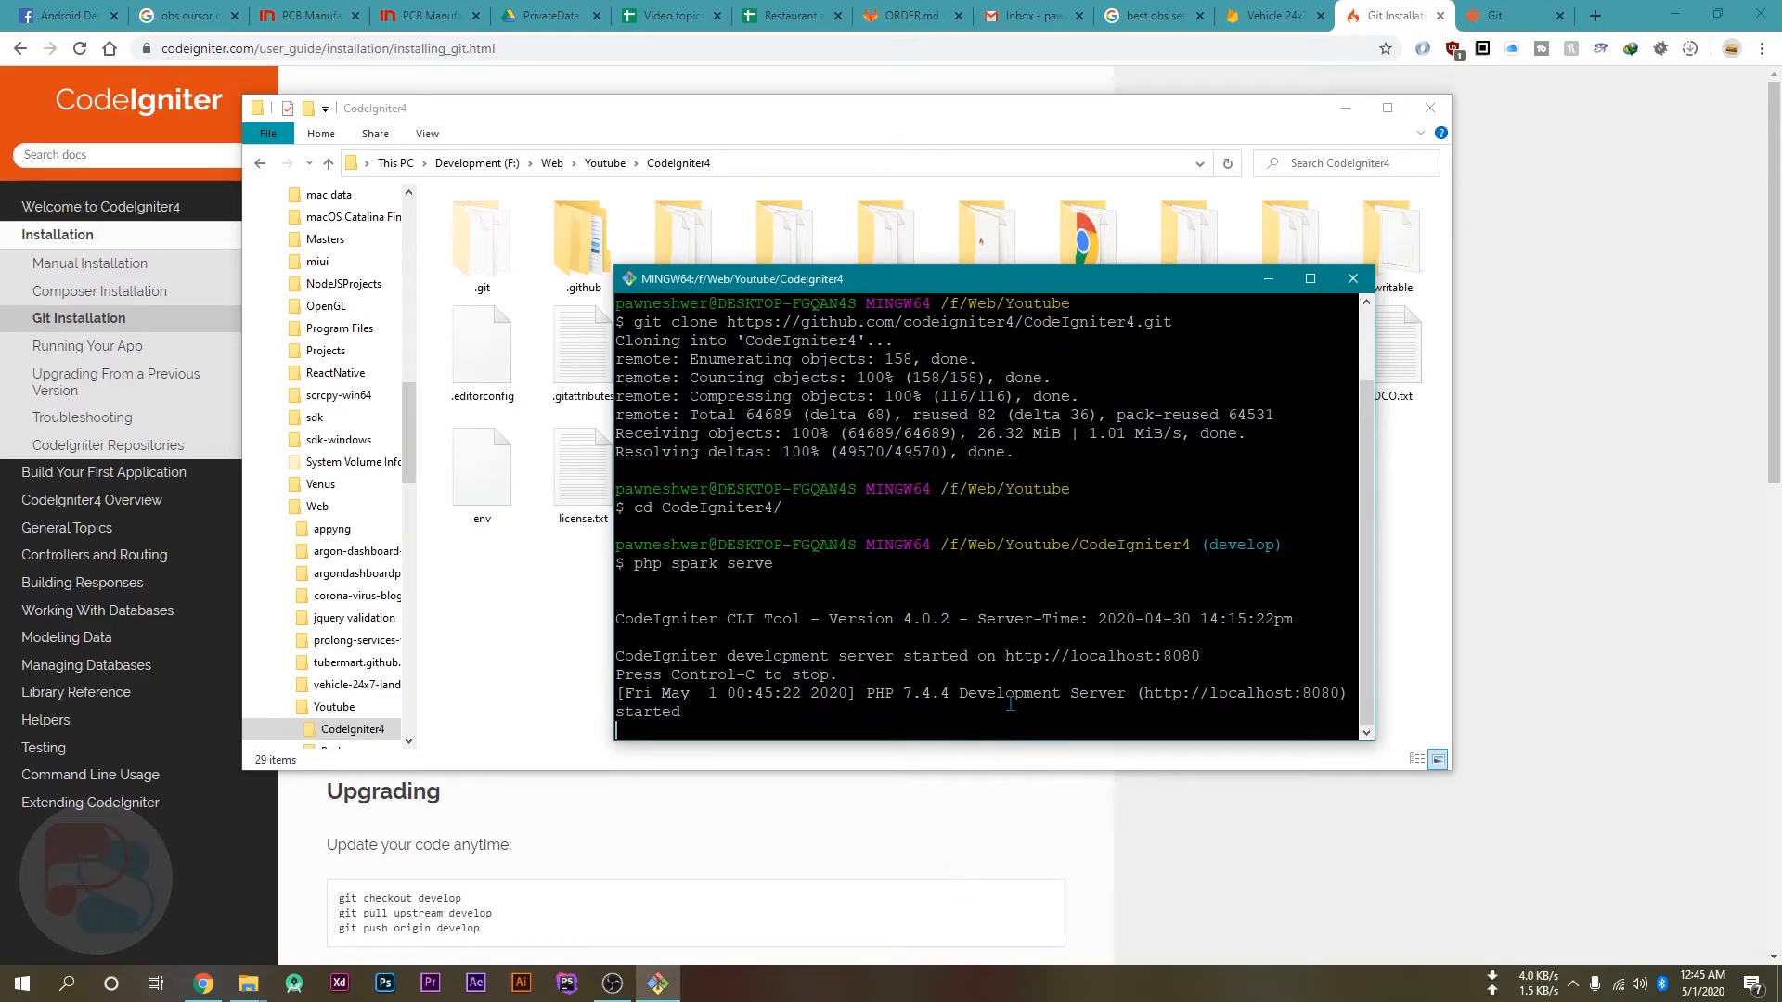
mouse_move(971, 659)
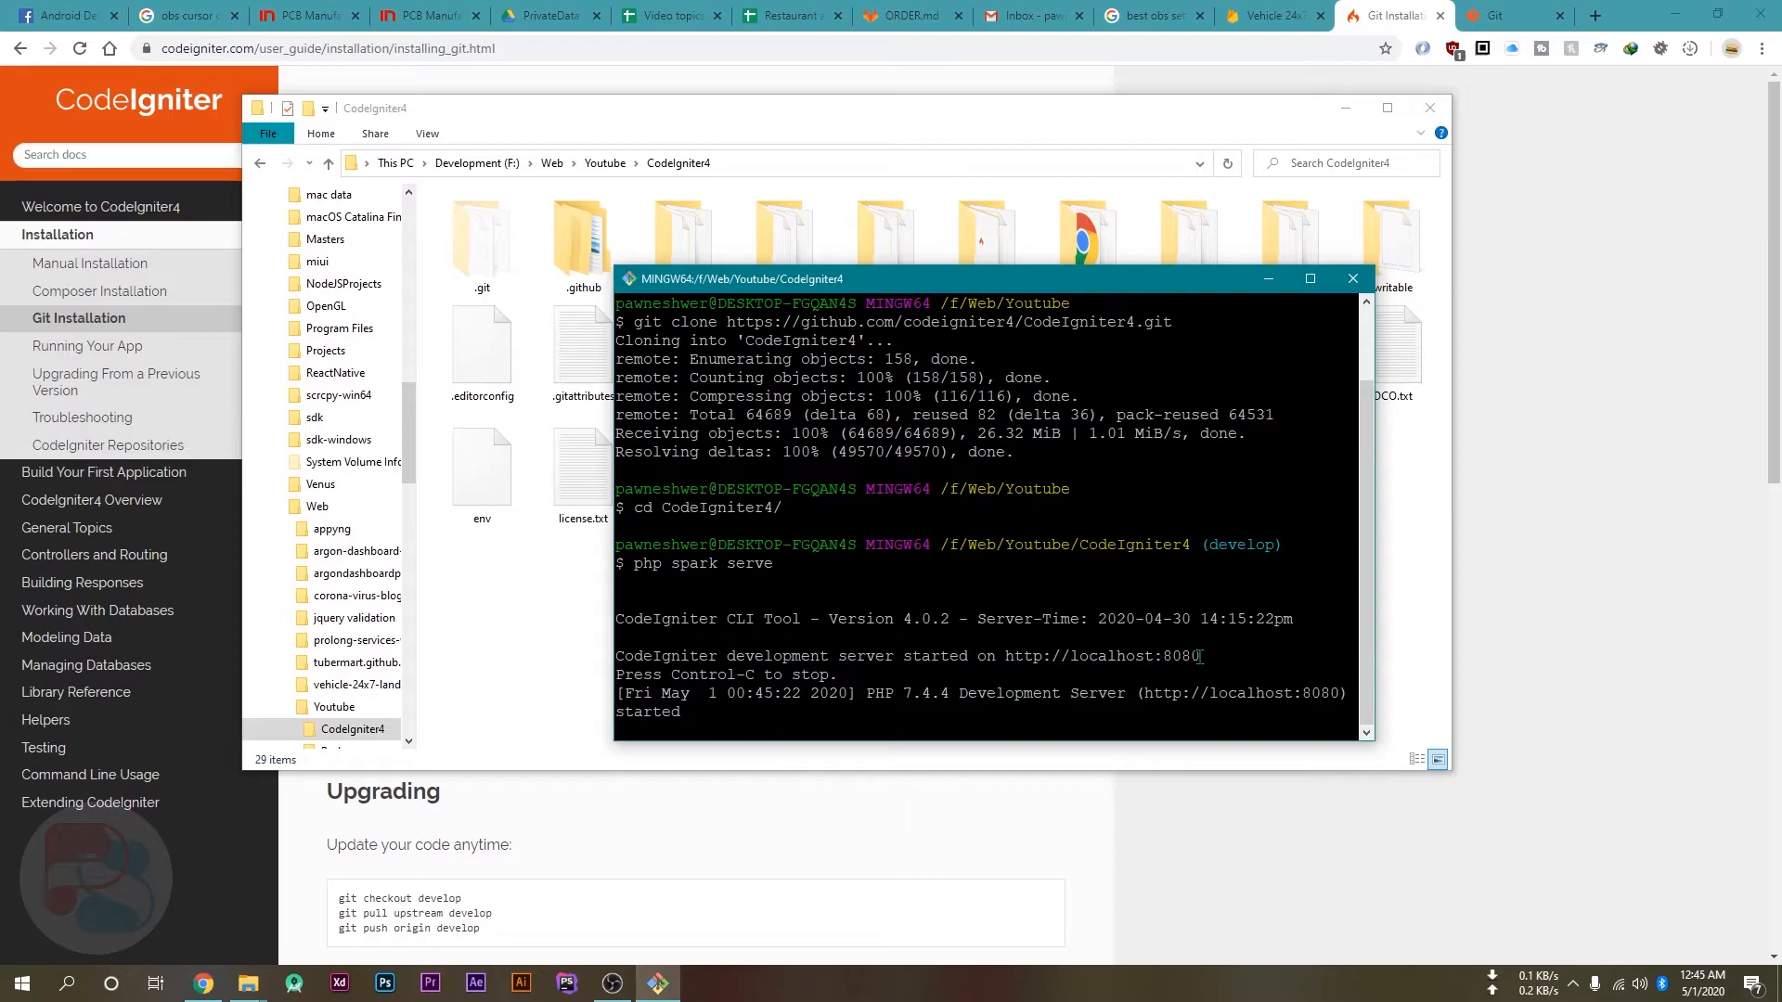
click(1590, 15)
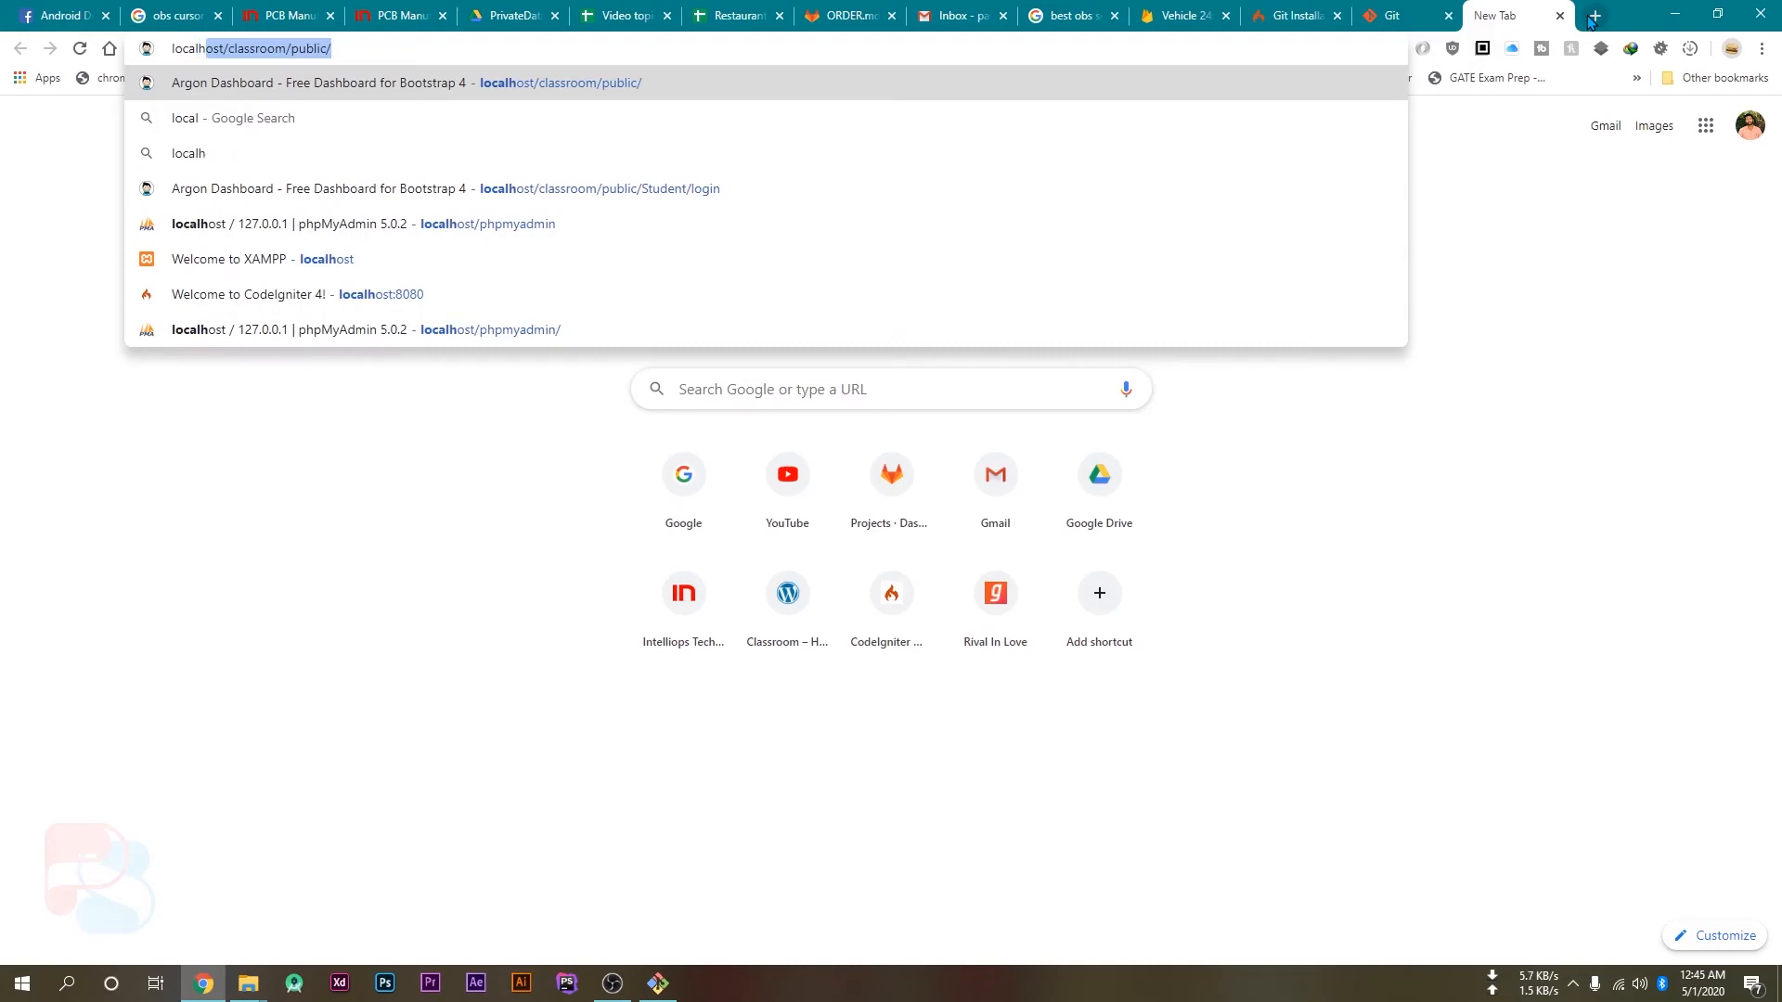
Step: Enter localhost:8080 in a new Chrome tab to load the CodeIgniter 4 welcome page
text(localhost:8080)
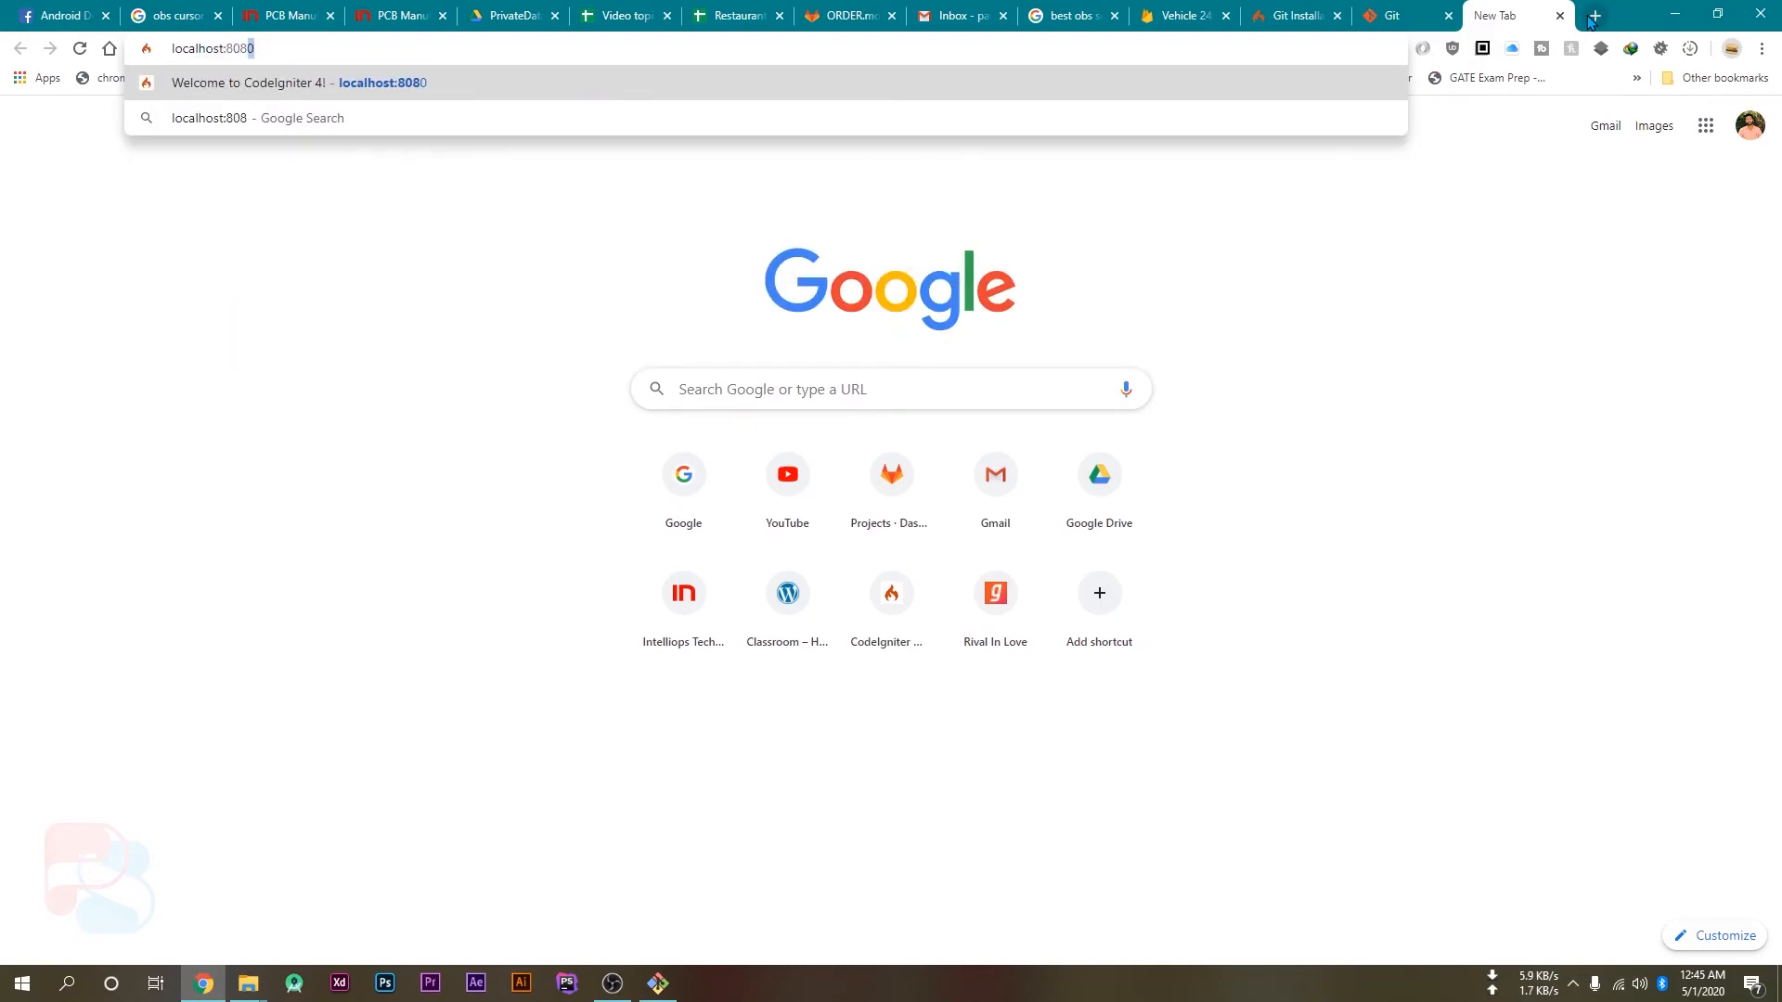